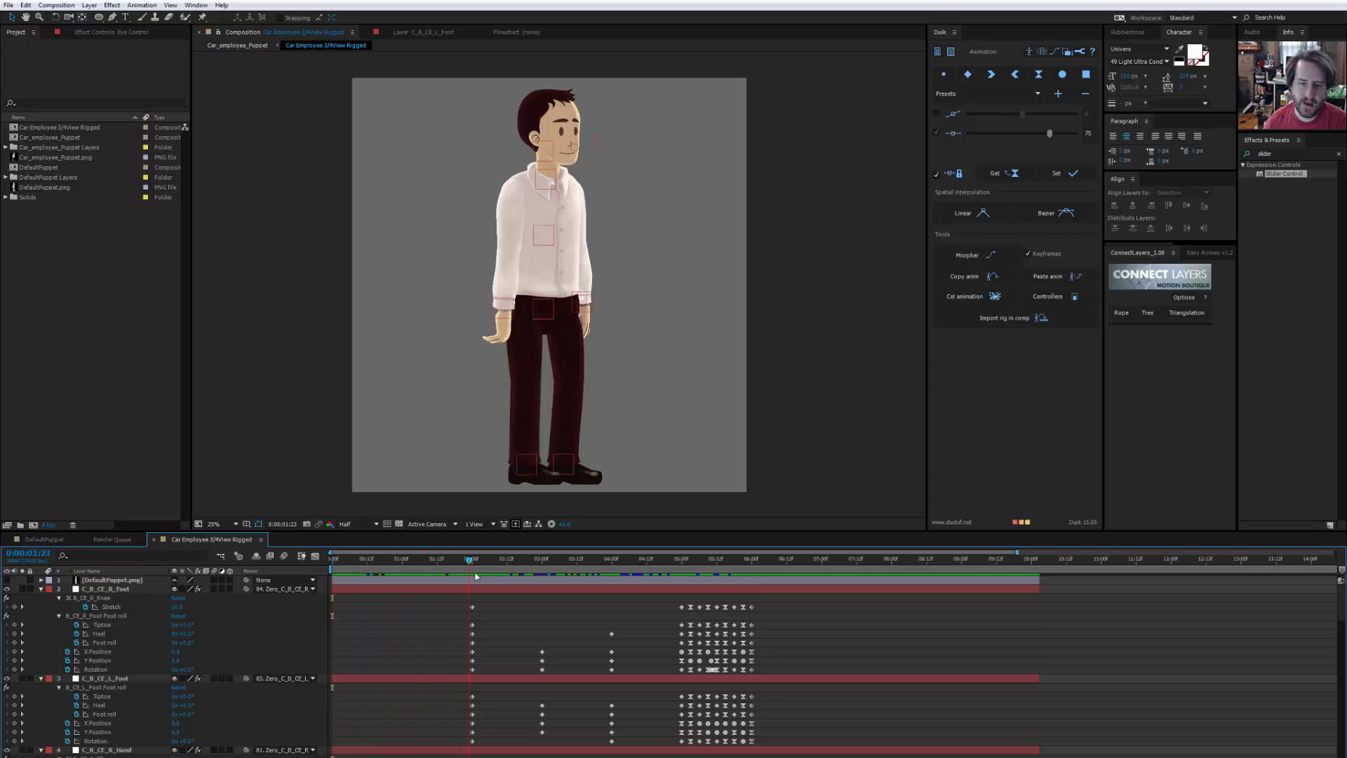
Scrub around the five- to six-second marks to find the last frame of the walk cycle
{"action": "left_click", "coordinate": [642, 558]}
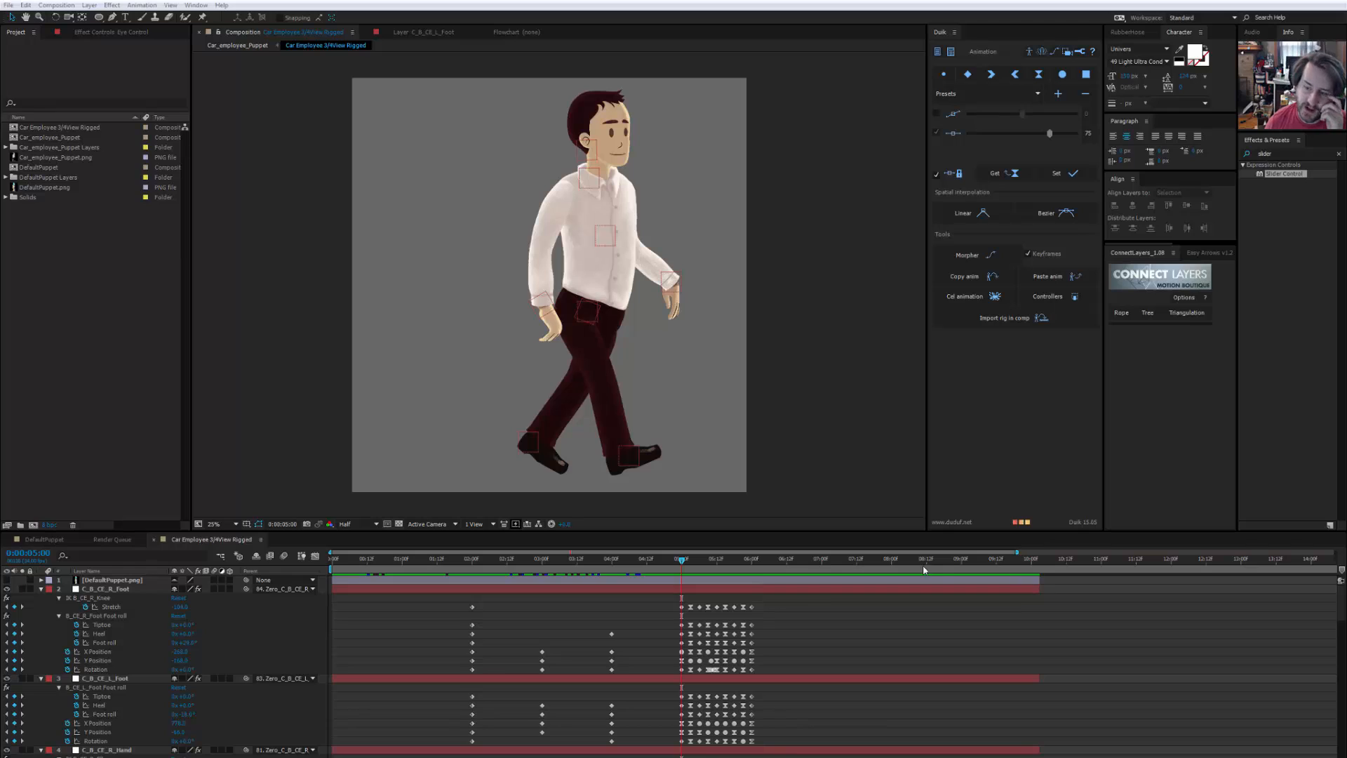
{"action": "mouse_move", "coordinate": [696, 567]}
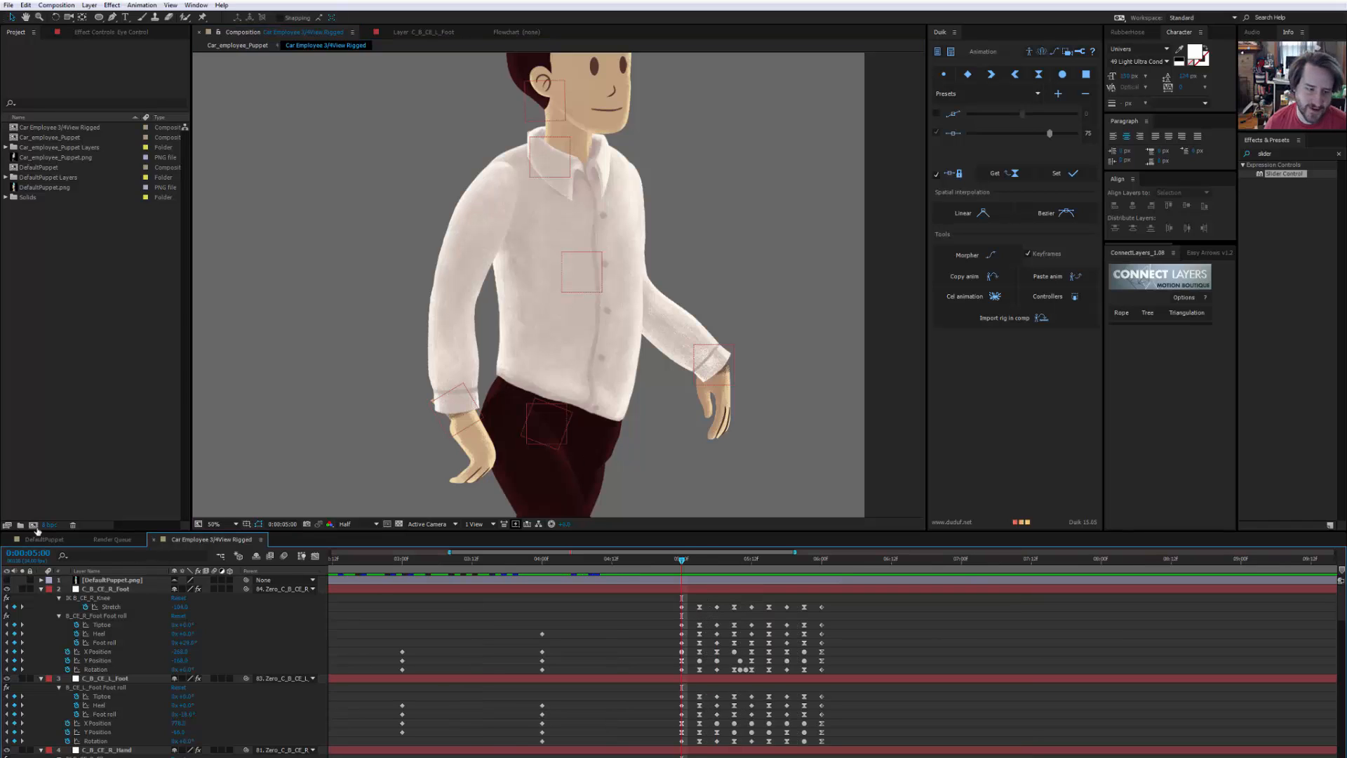
{"action": "left_click", "coordinate": [685, 559]}
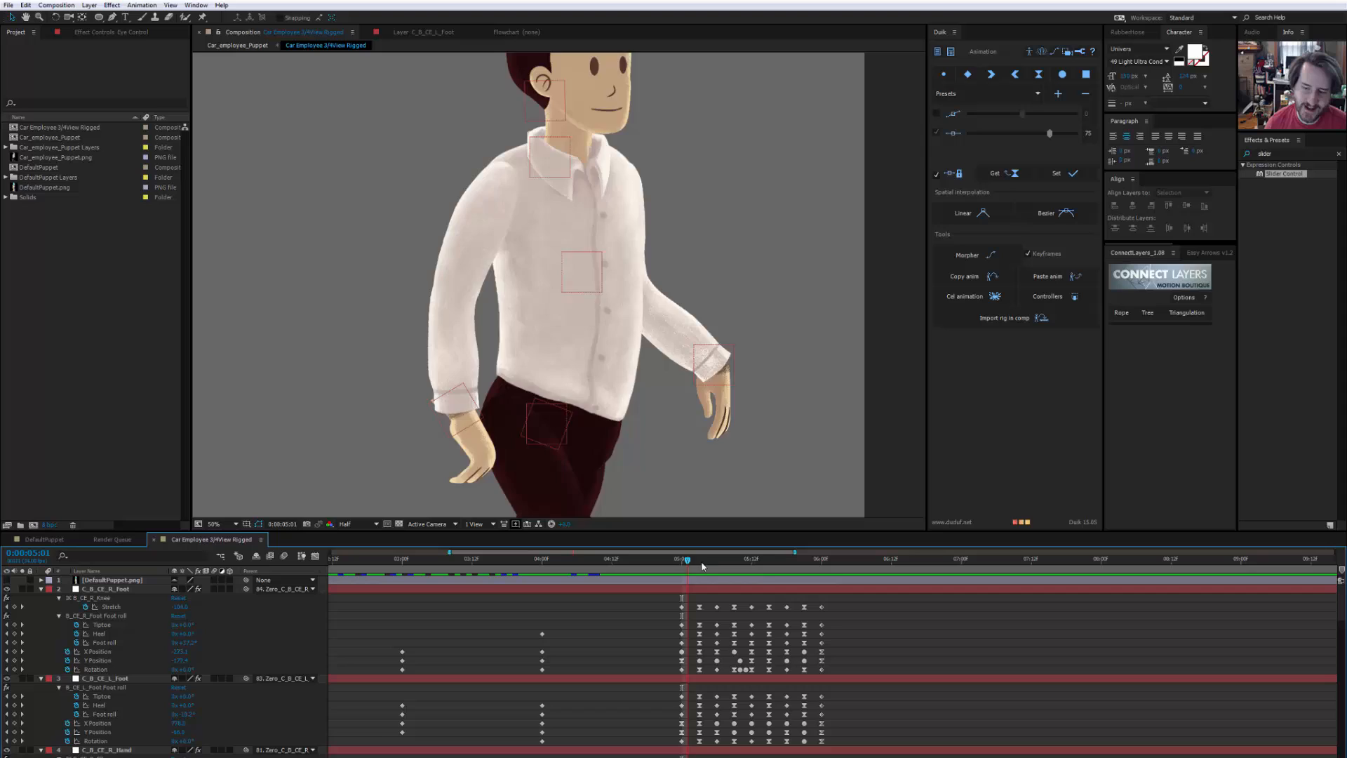
{"action": "left_click", "coordinate": [820, 559]}
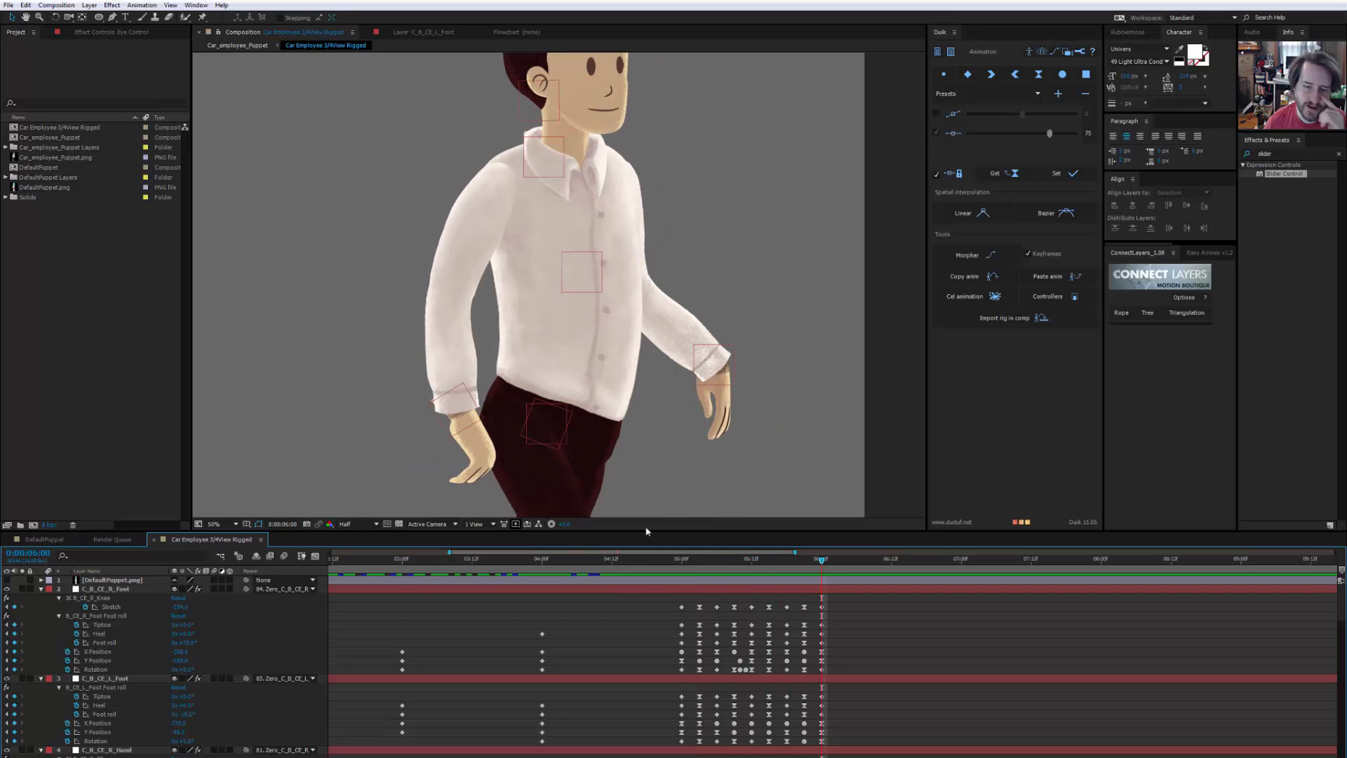
{"action": "left_click", "coordinate": [681, 559]}
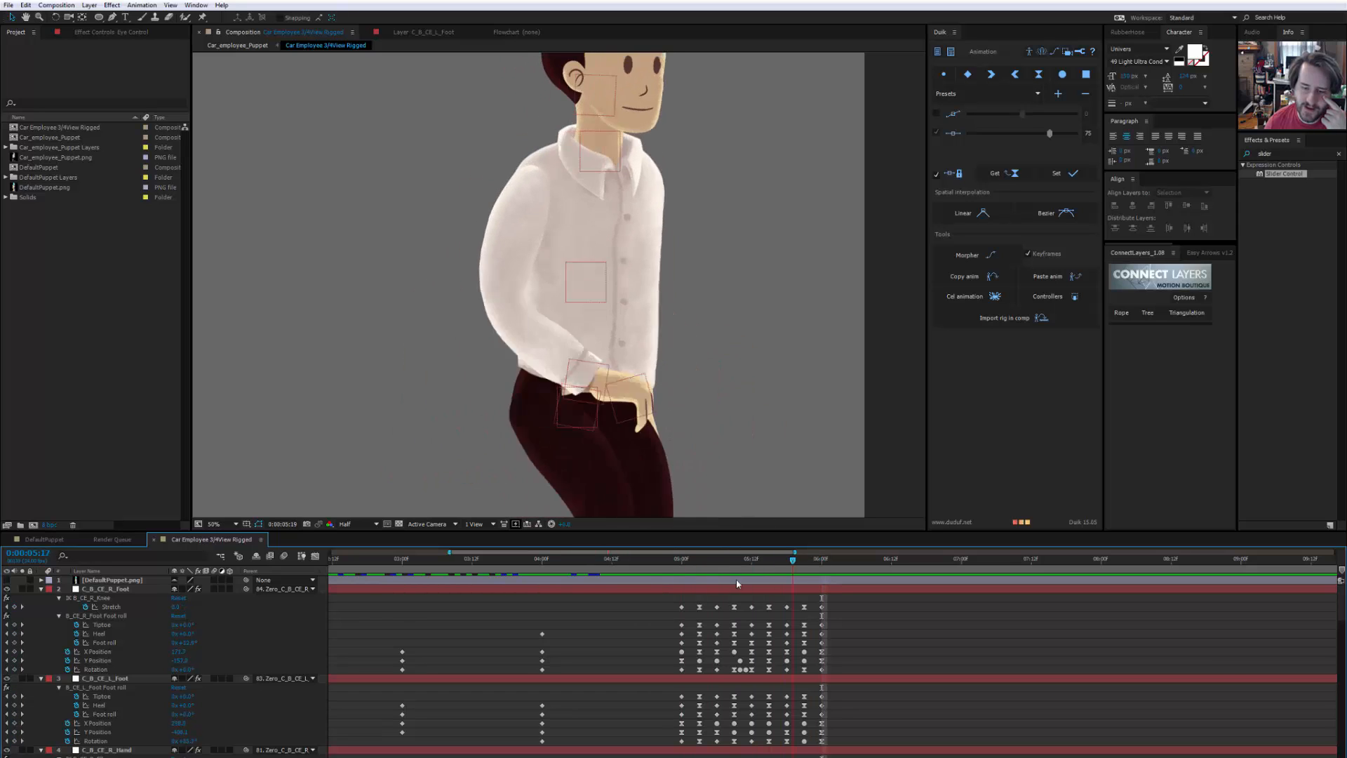
{"action": "left_click", "coordinate": [814, 559]}
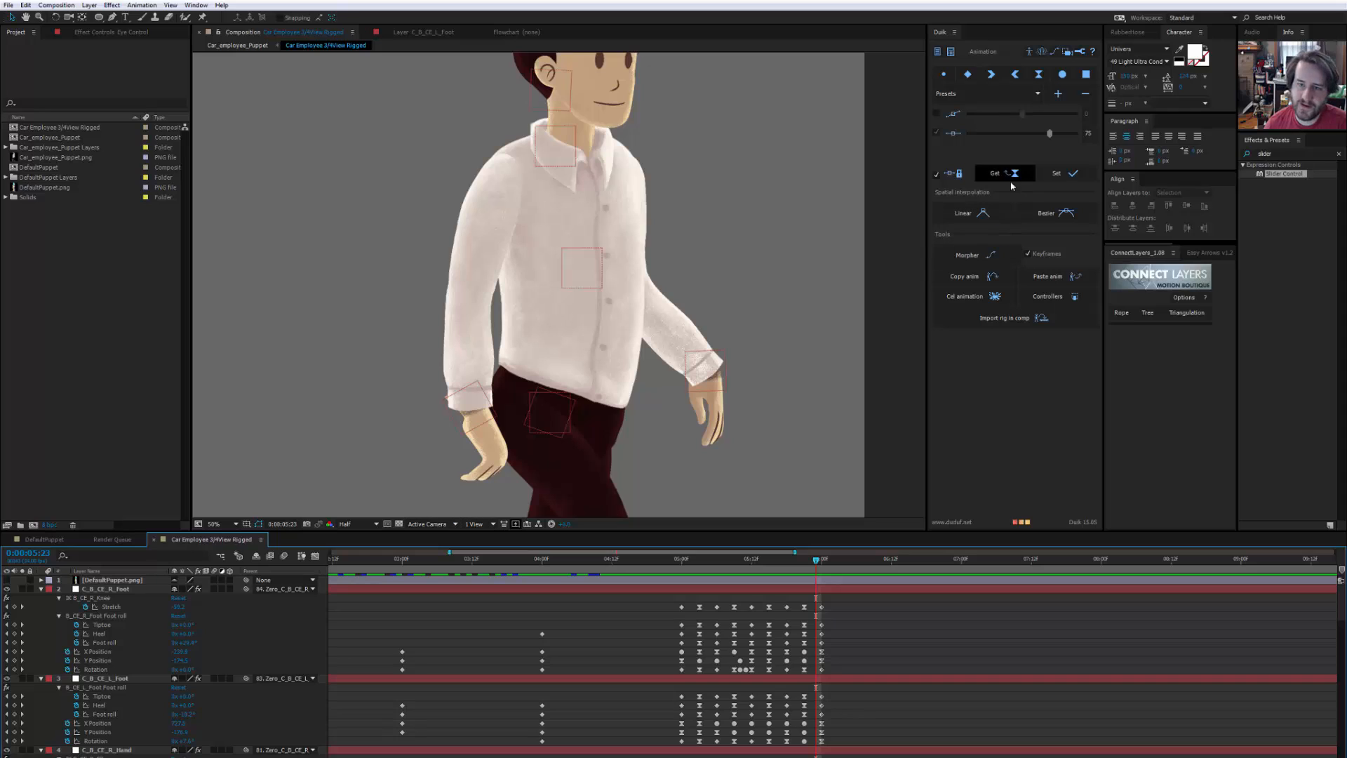
Name the new composition Employee WalkTest Loop, set the HDTV 1080 24 preset and confirm
{"action": "left_click", "coordinate": [213, 524]}
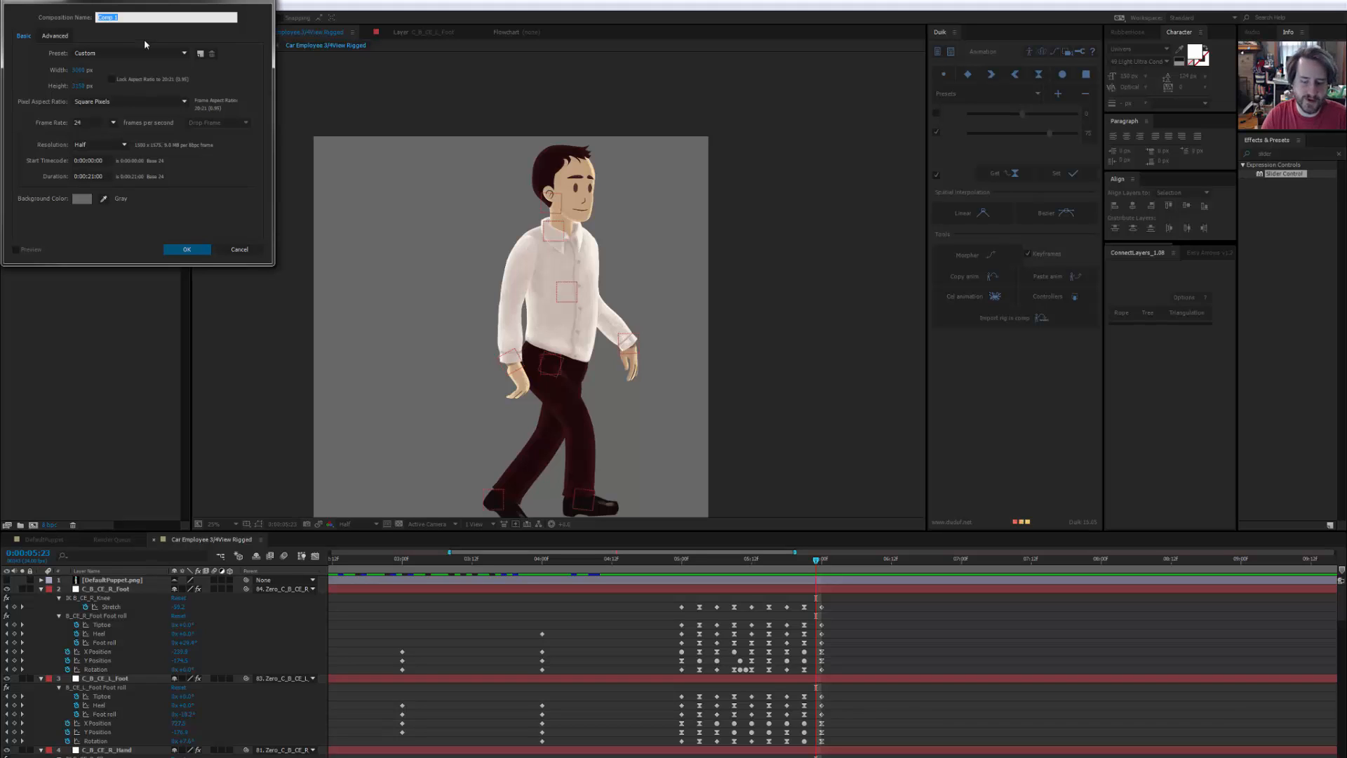
{"action": "key", "text": "Delete"}
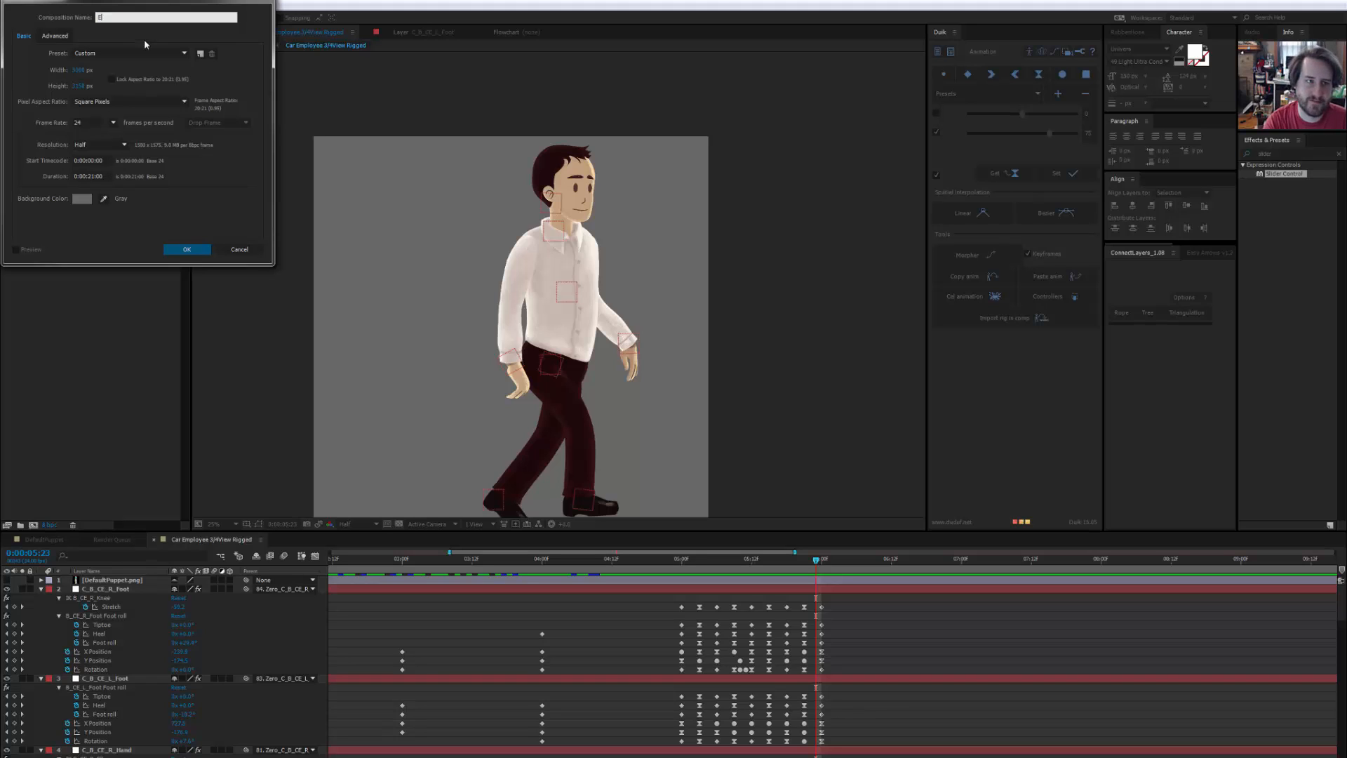
{"action": "type", "text": "Employee"}
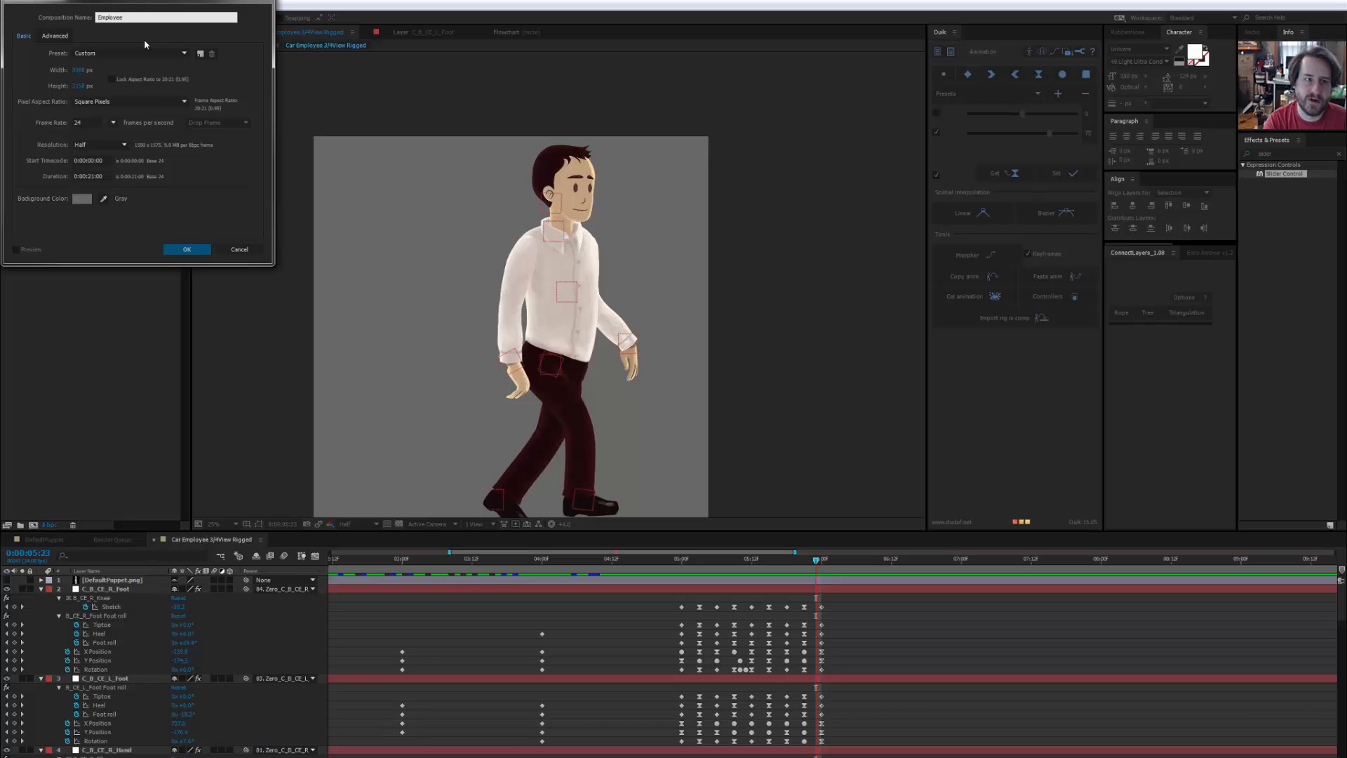
{"action": "type", "text": "WalkTest Loop"}
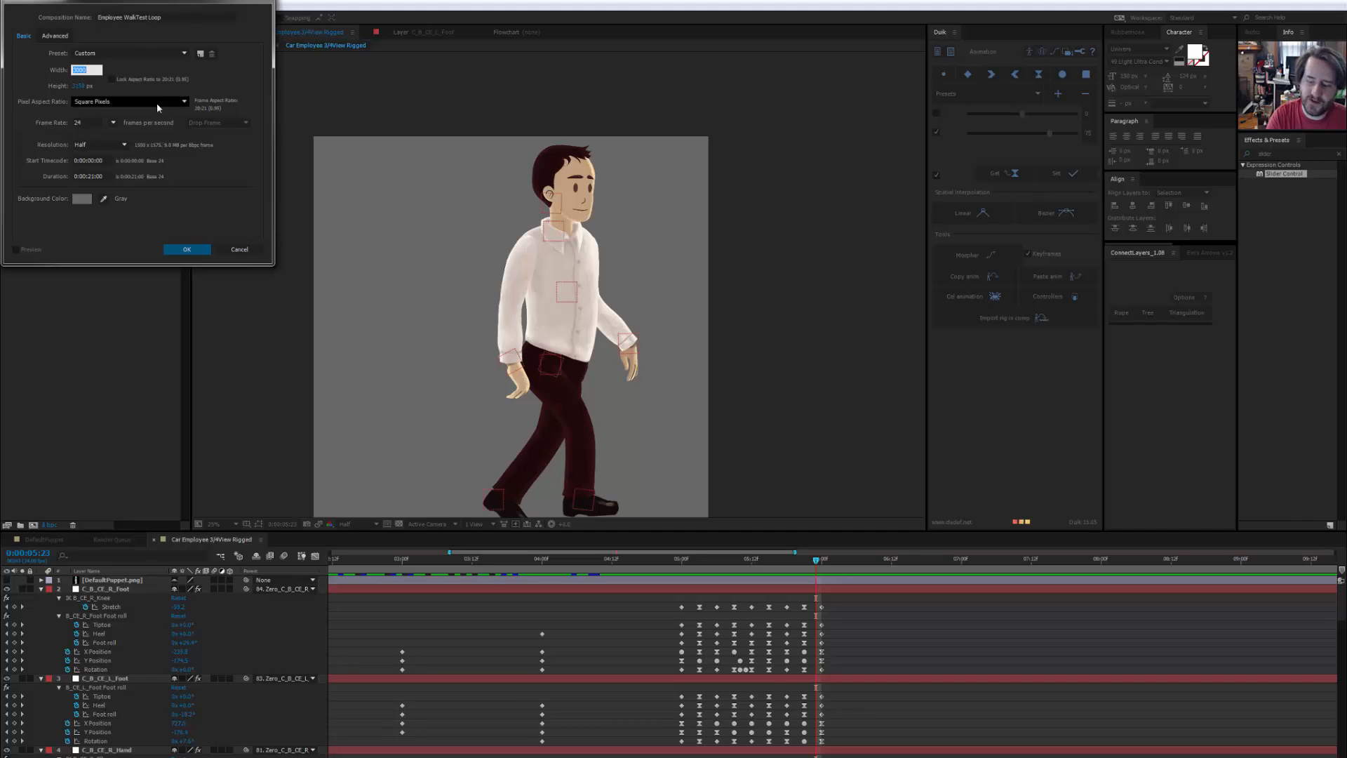
{"action": "left_click", "coordinate": [85, 84]}
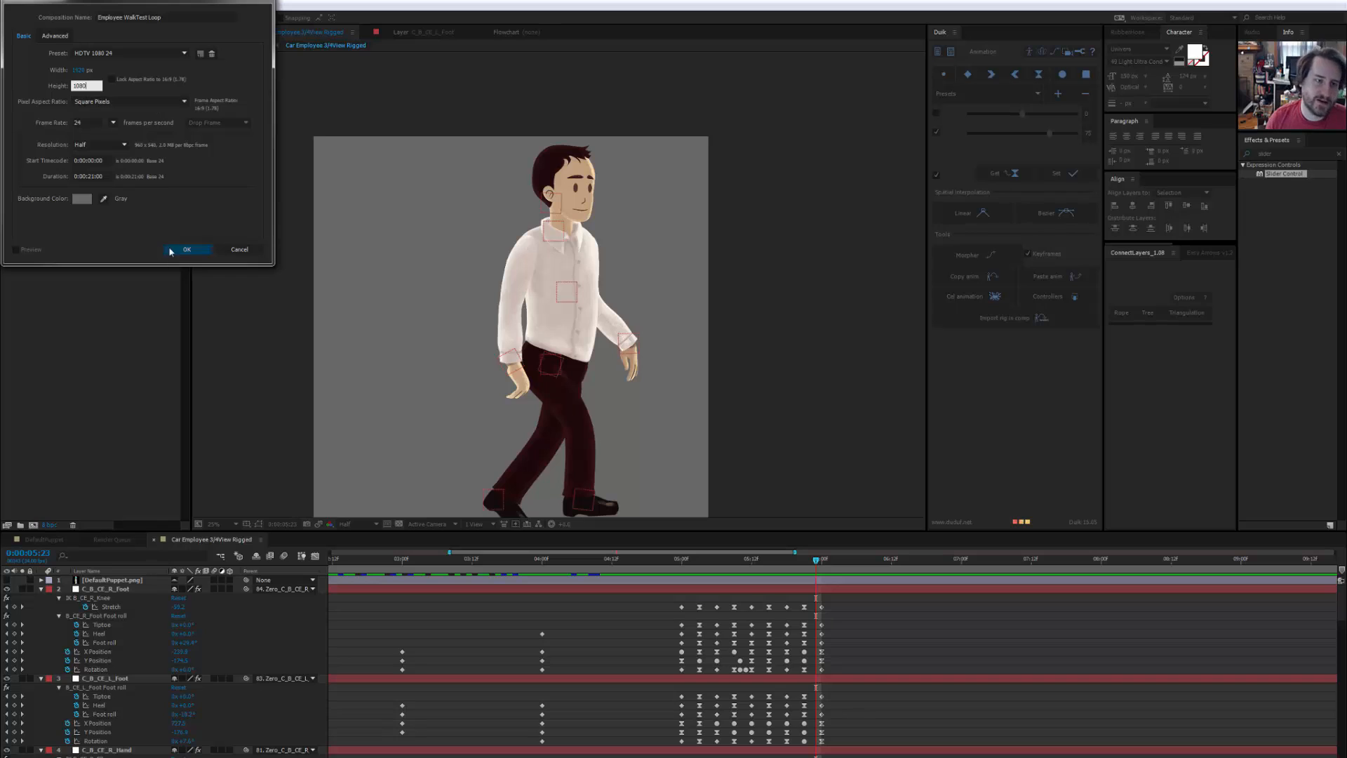
{"action": "left_click", "coordinate": [186, 249]}
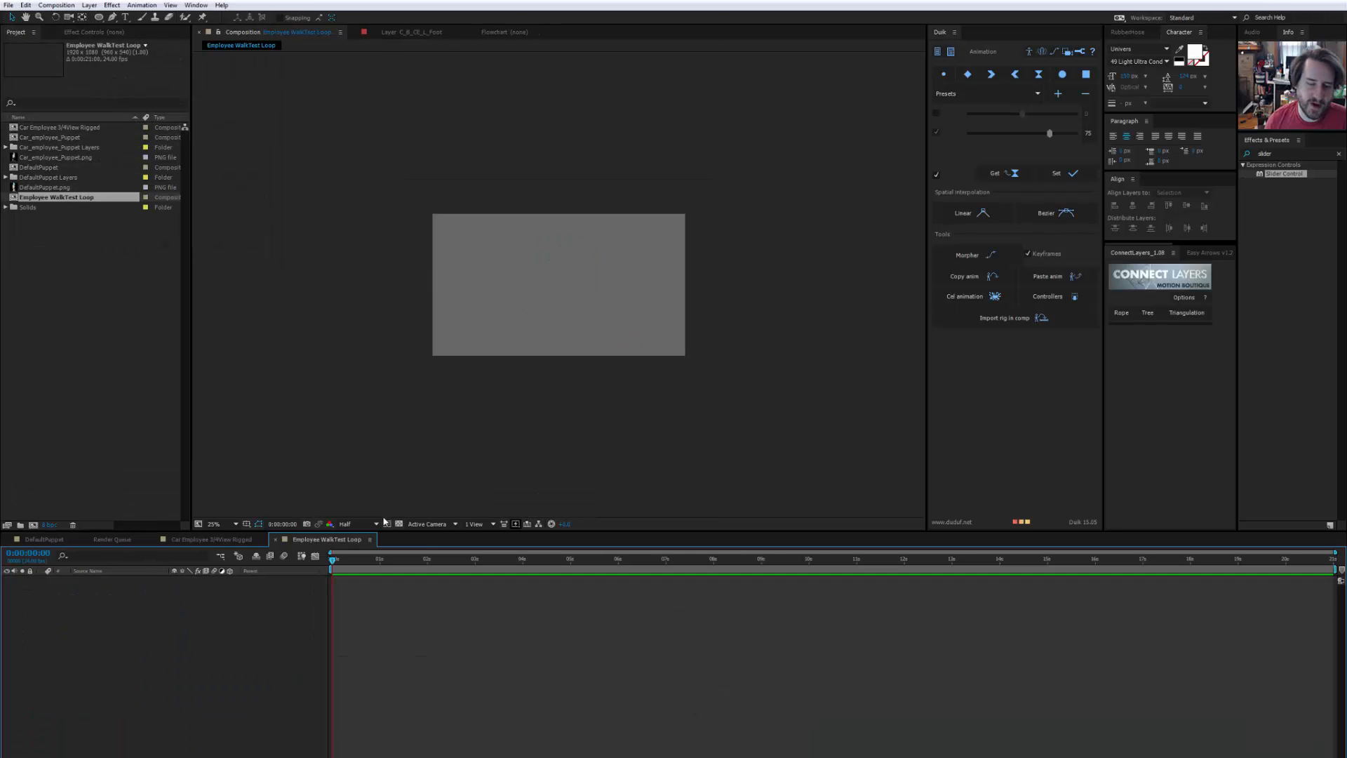
{"action": "mouse_move", "coordinate": [423, 469]}
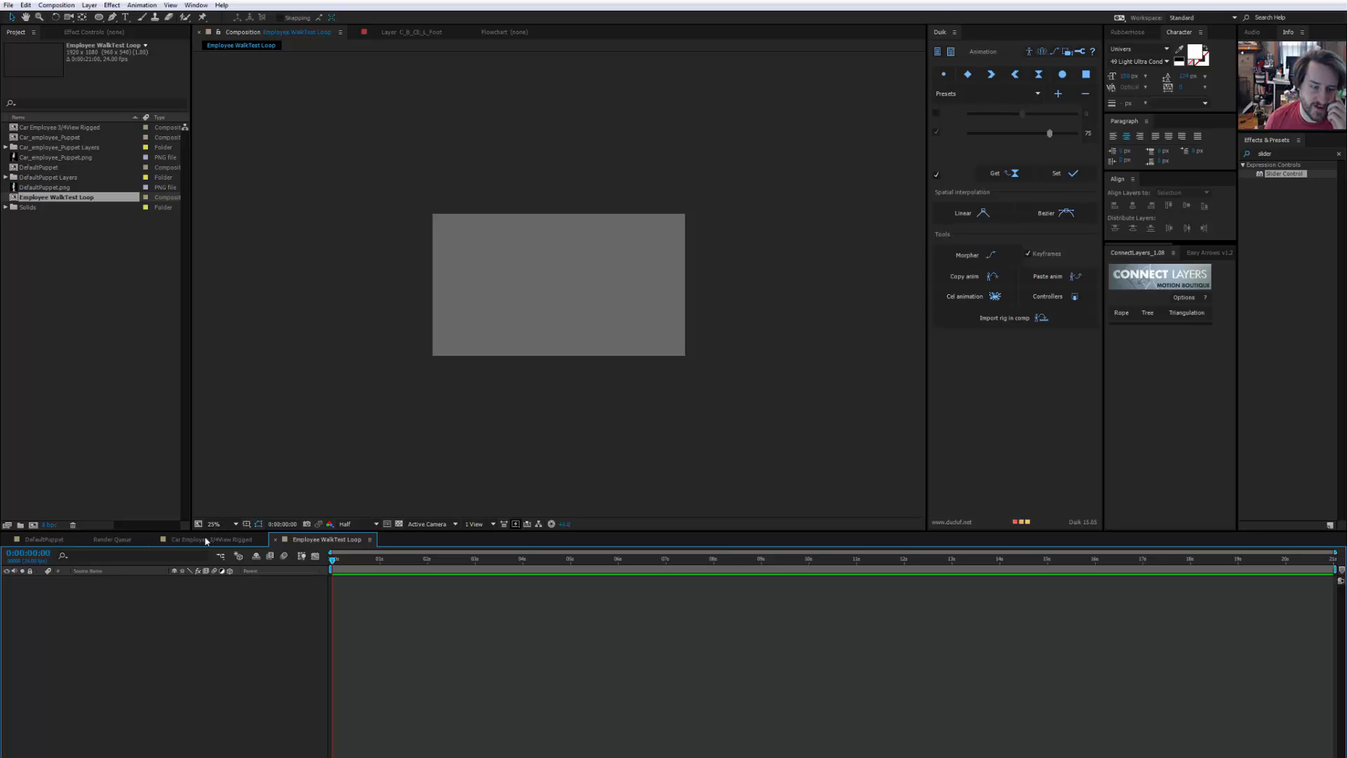
{"action": "mouse_move", "coordinate": [159, 406]}
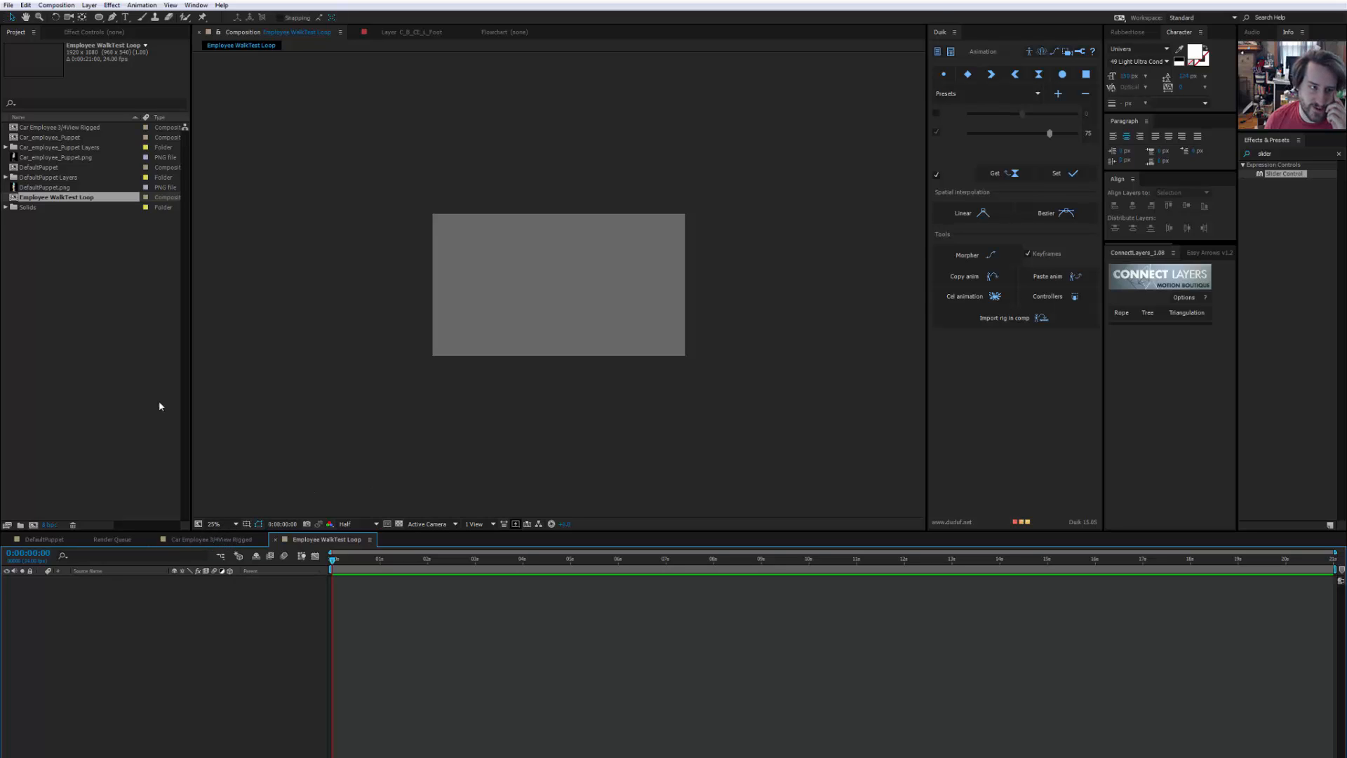
Add the Car Employee 3/4View Rigged composition as a layer in the walk loop comp
{"action": "left_click", "coordinate": [64, 127]}
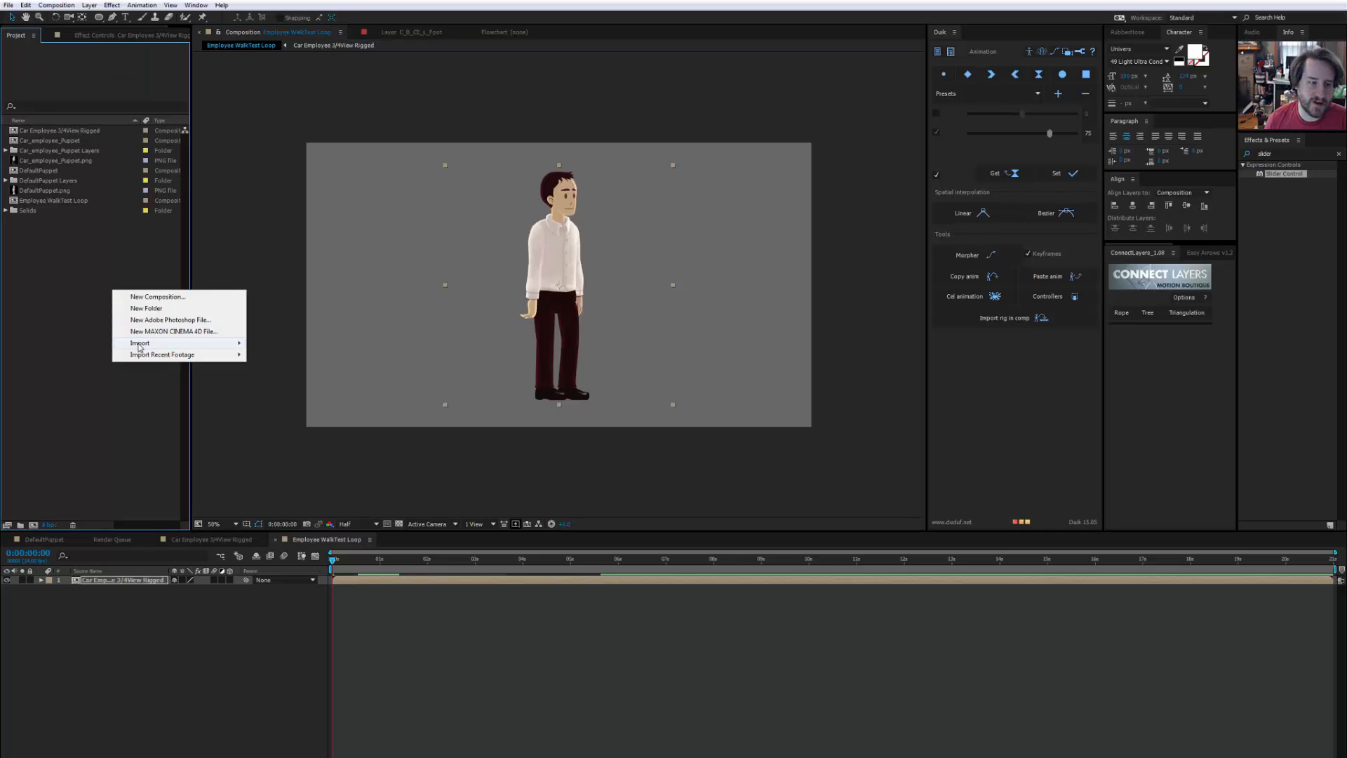
Import BG-Standin.jpg from the Proofs folder as the door background
{"action": "left_click", "coordinate": [140, 343]}
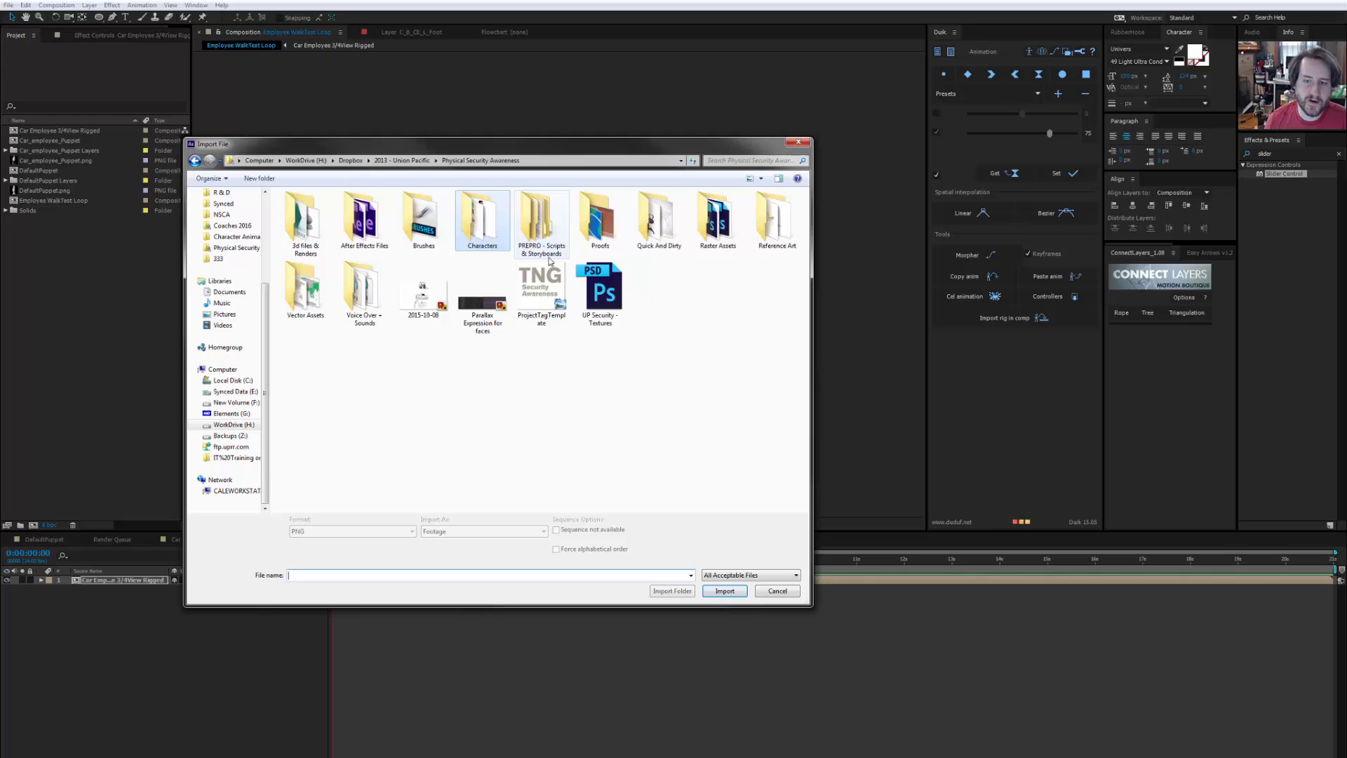
{"action": "double_click", "coordinate": [598, 218]}
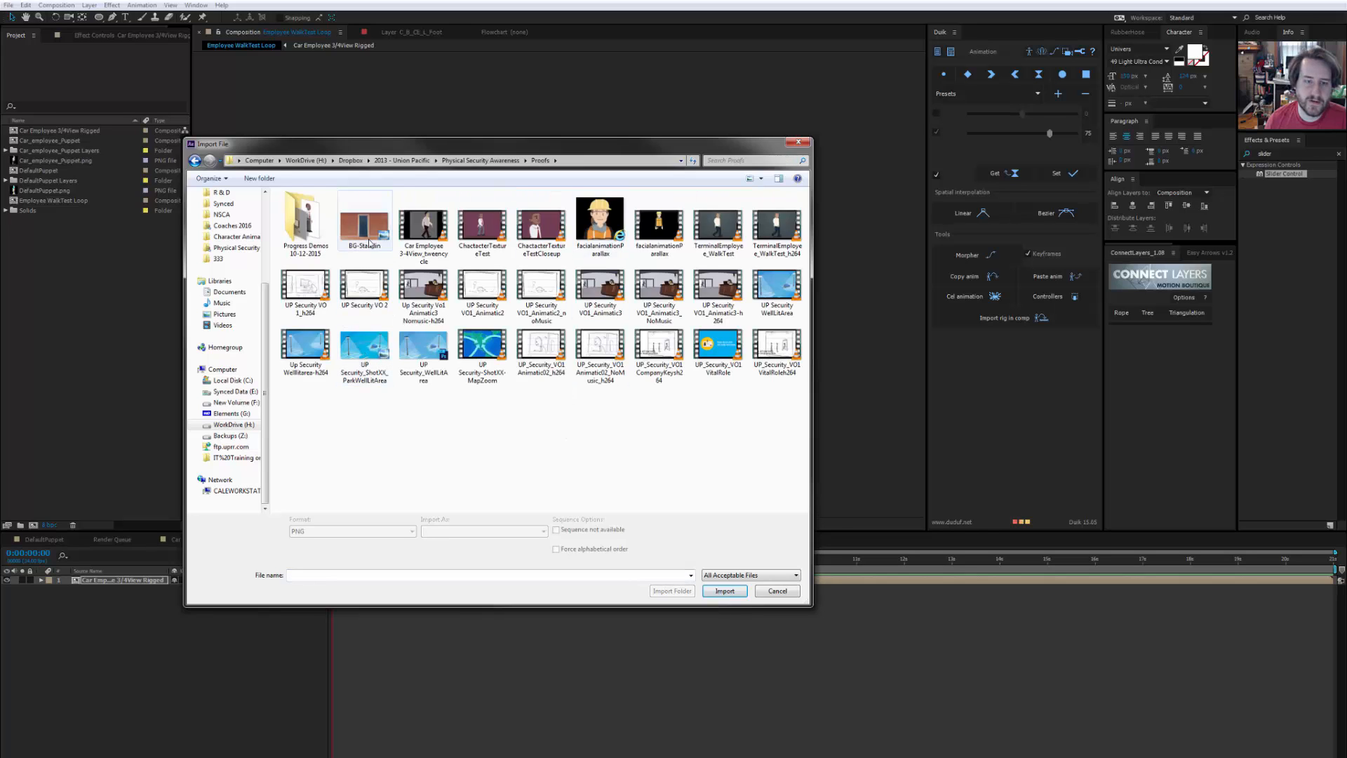
{"action": "left_click", "coordinate": [722, 590]}
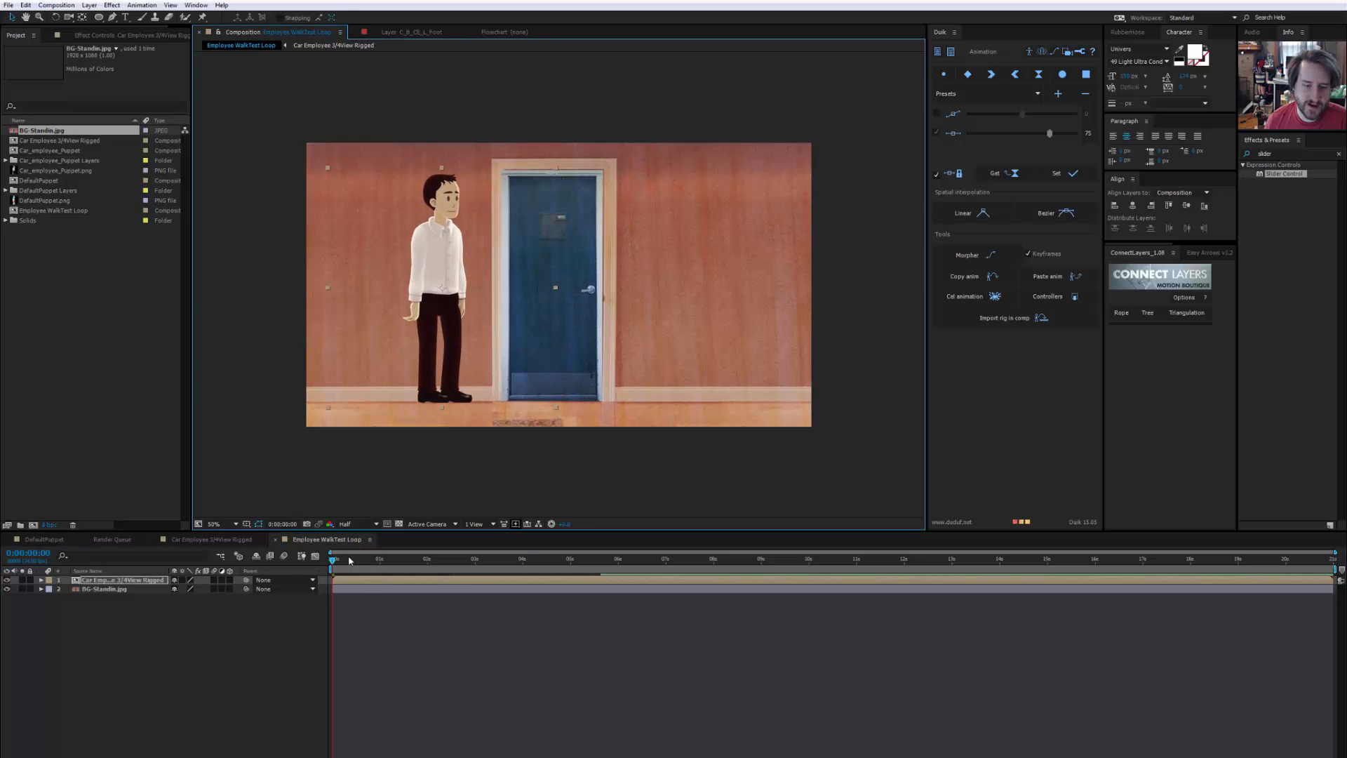
Select the employee layer at the five-second mark to reach its time options
{"action": "left_click", "coordinate": [571, 559]}
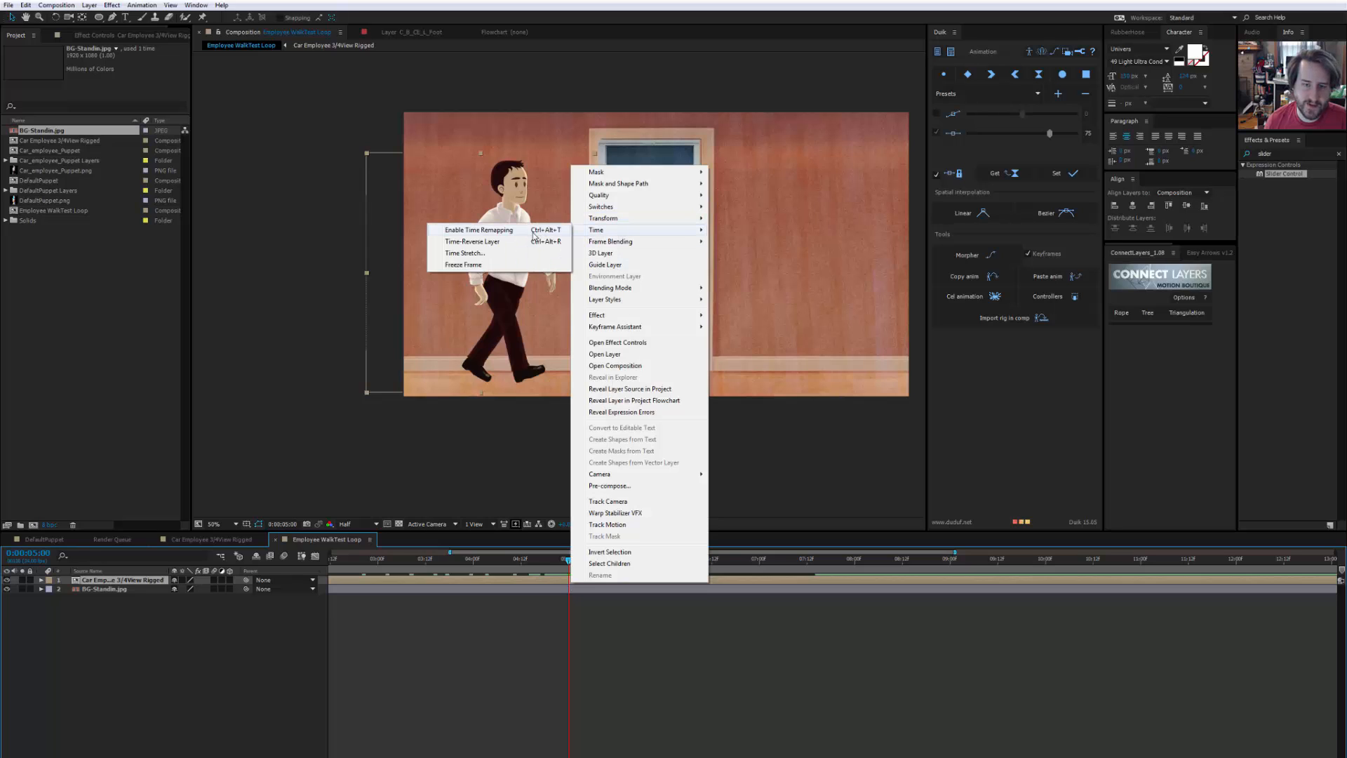
Enable Time Remapping, keyframe the walk cycle's end frame and add a Time Remap expression
{"action": "left_click", "coordinate": [478, 229]}
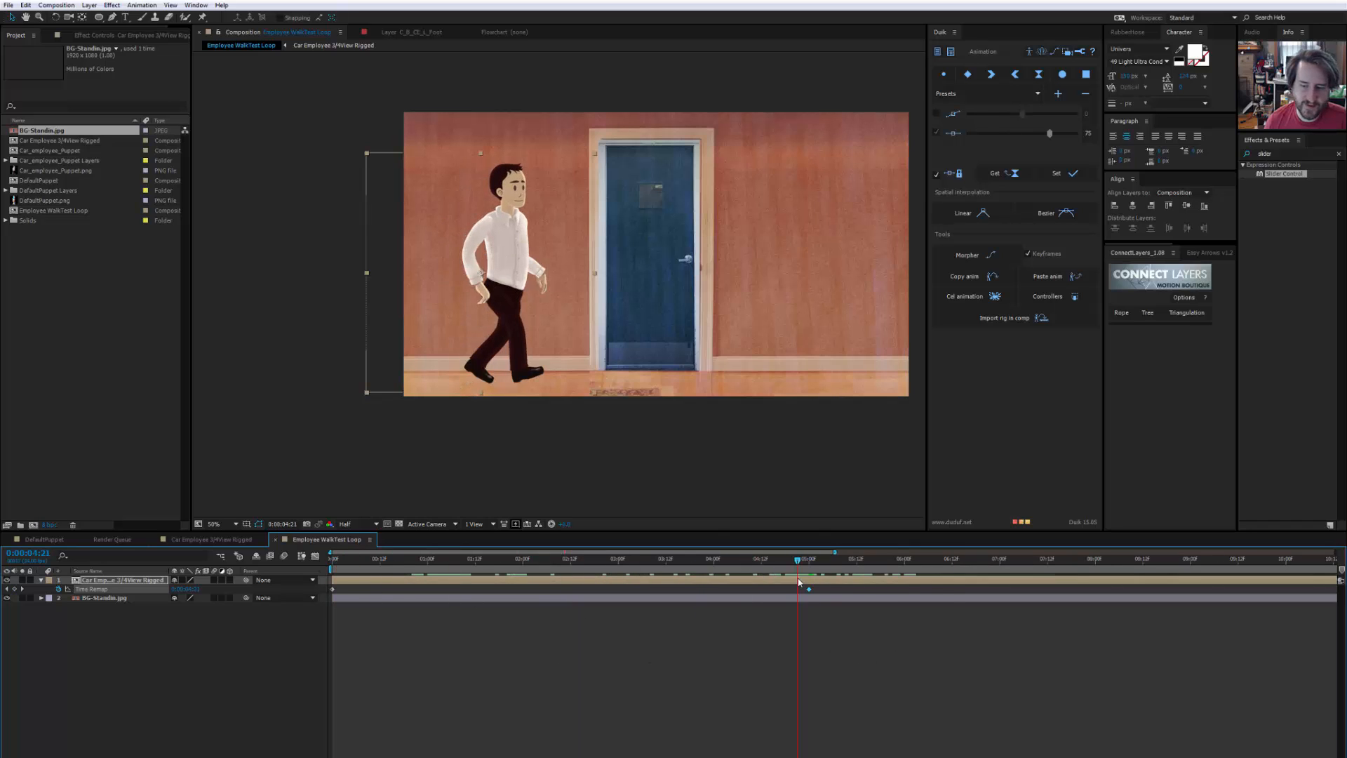
{"action": "left_click", "coordinate": [902, 558]}
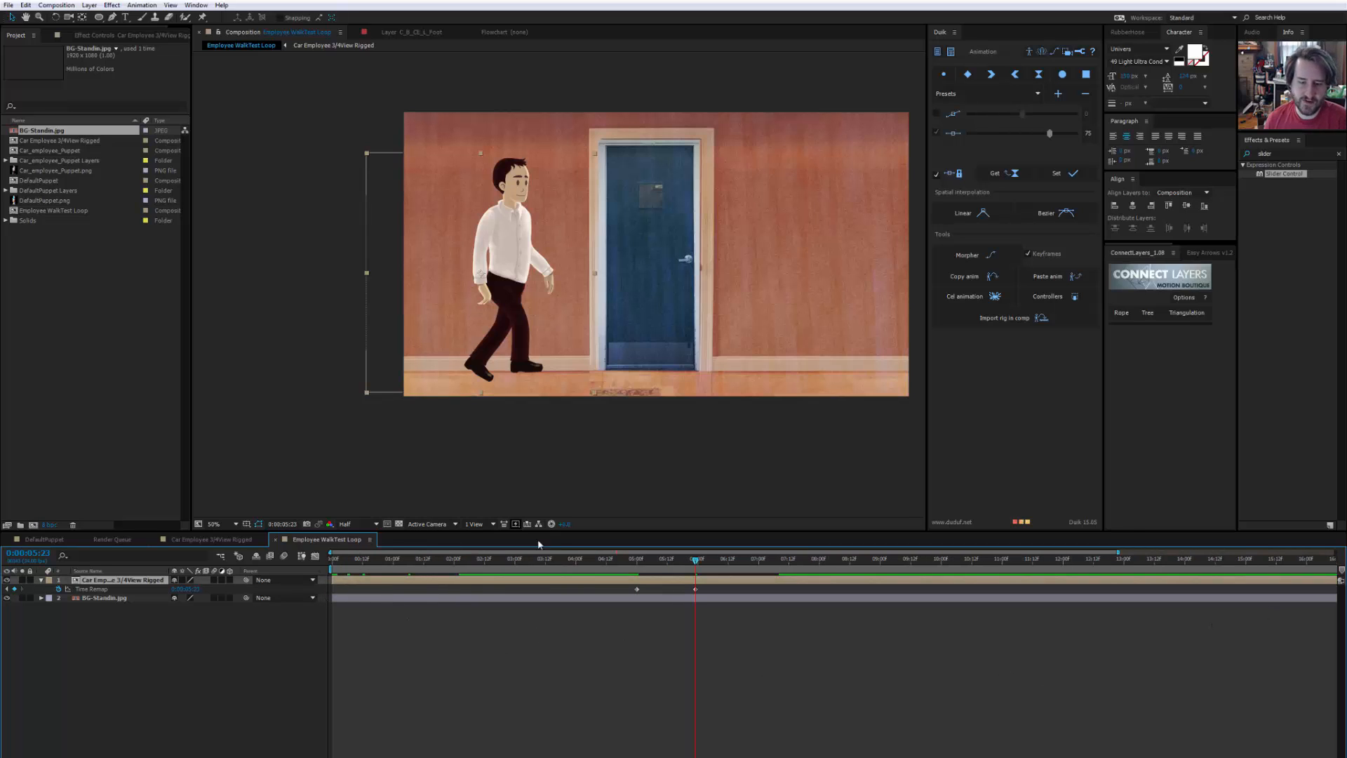
{"action": "left_click", "coordinate": [672, 559]}
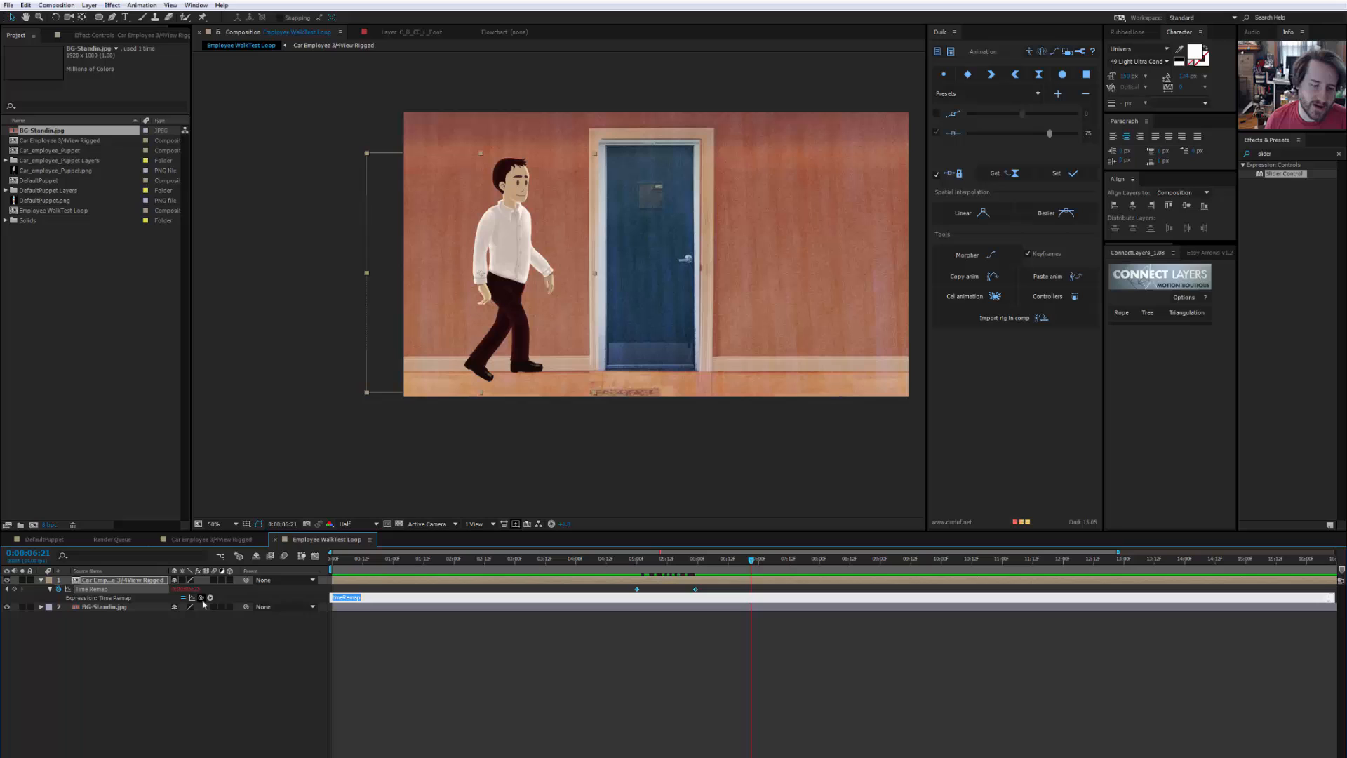
Scrub the timeline to confirm the loopOut cycle expression keeps the walk repeating
{"action": "left_click", "coordinate": [210, 597]}
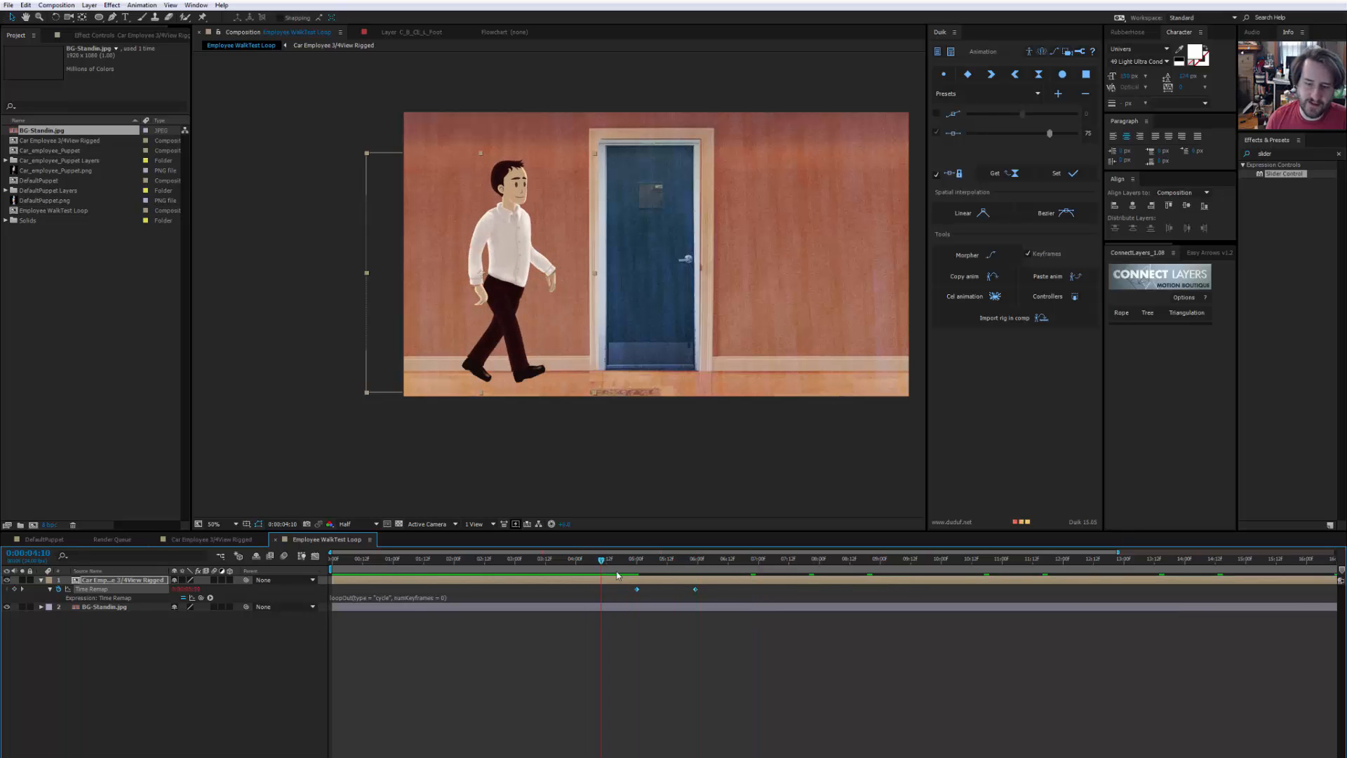
{"action": "left_click", "coordinate": [854, 559]}
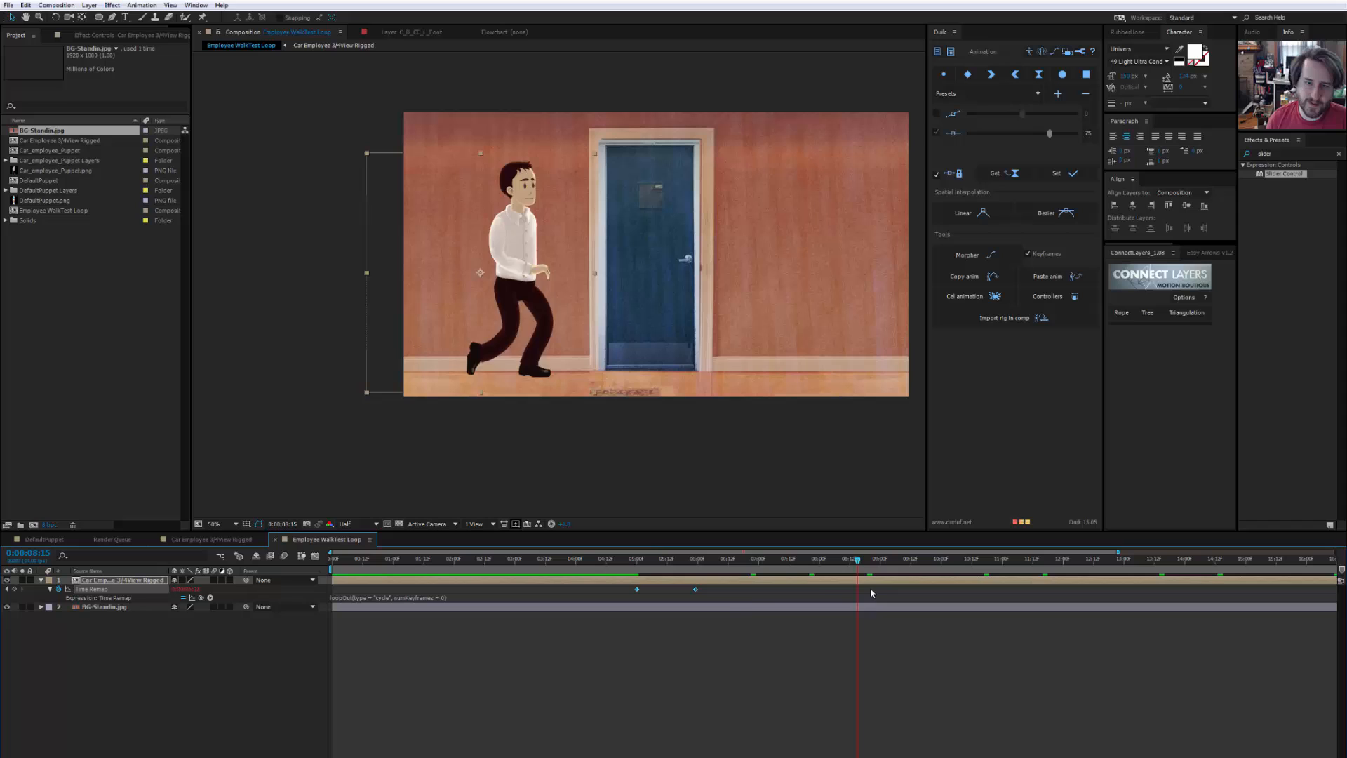
{"action": "left_click", "coordinate": [696, 558]}
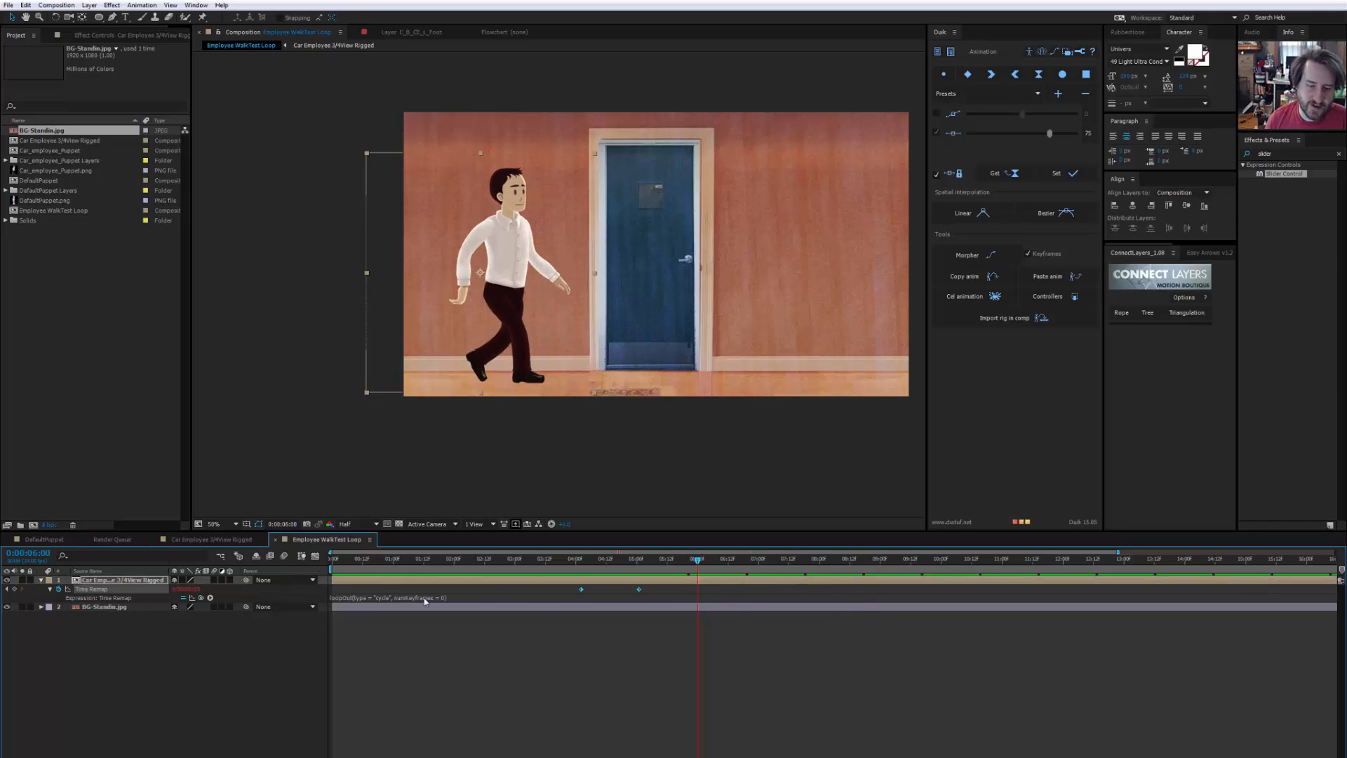
{"action": "left_click", "coordinate": [335, 558]}
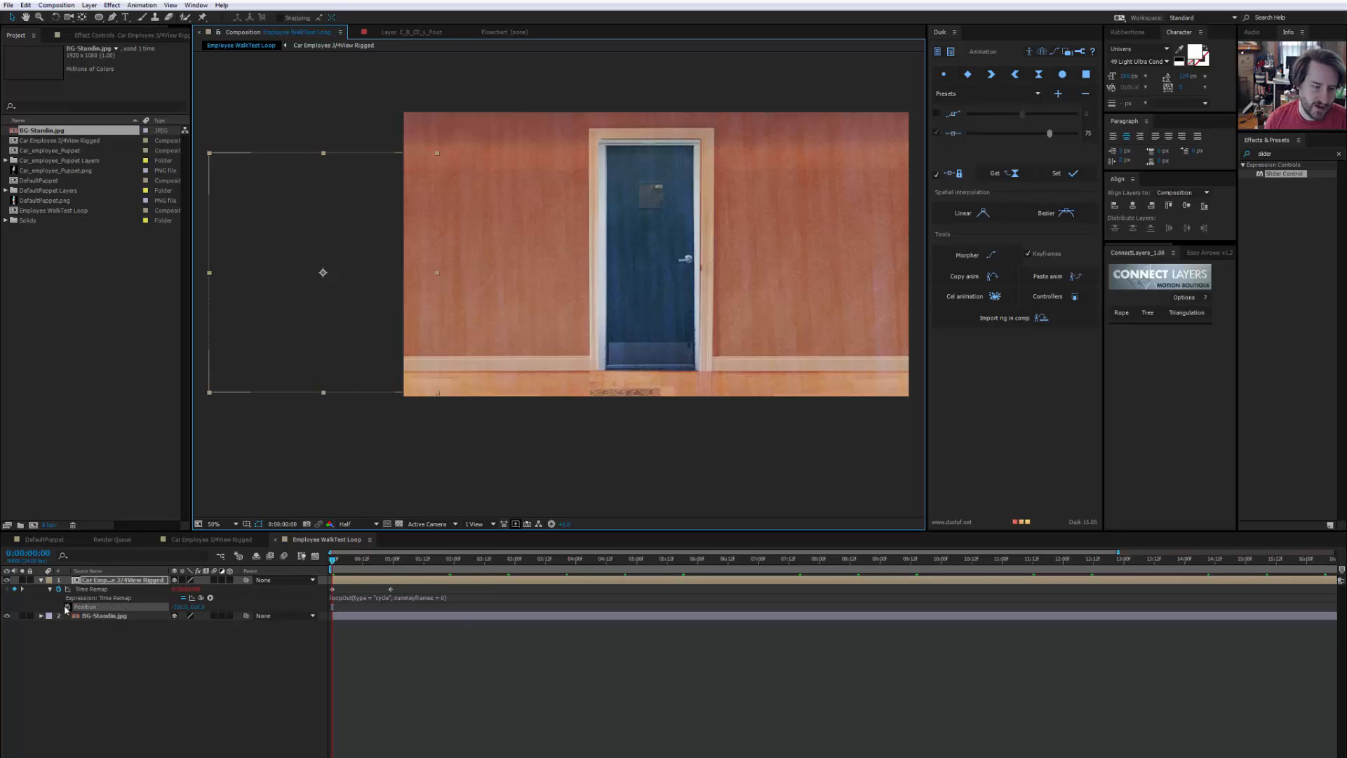
Keyframe Position from off-screen left at 0s to beyond the right edge at 10s and preview
{"action": "left_click", "coordinate": [504, 559]}
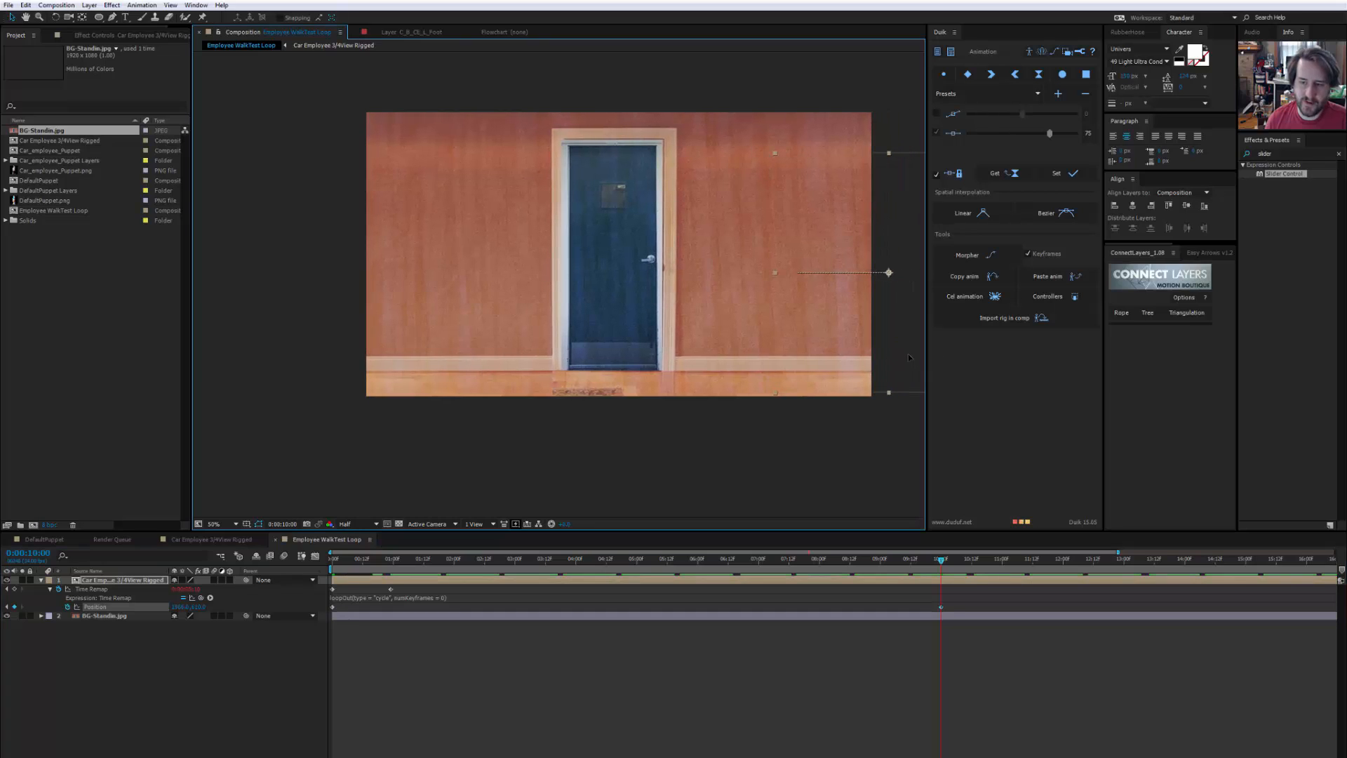
{"action": "left_click", "coordinate": [827, 559]}
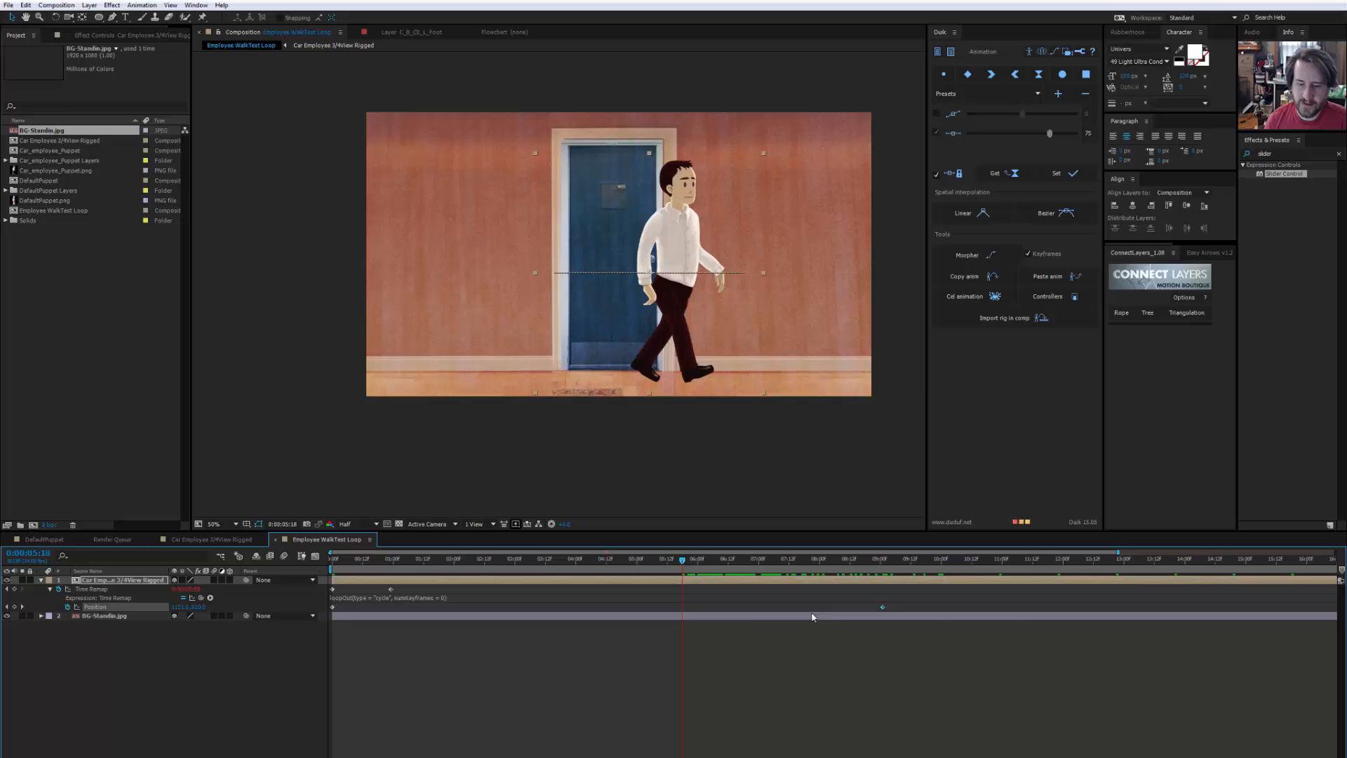
{"action": "left_click", "coordinate": [620, 559]}
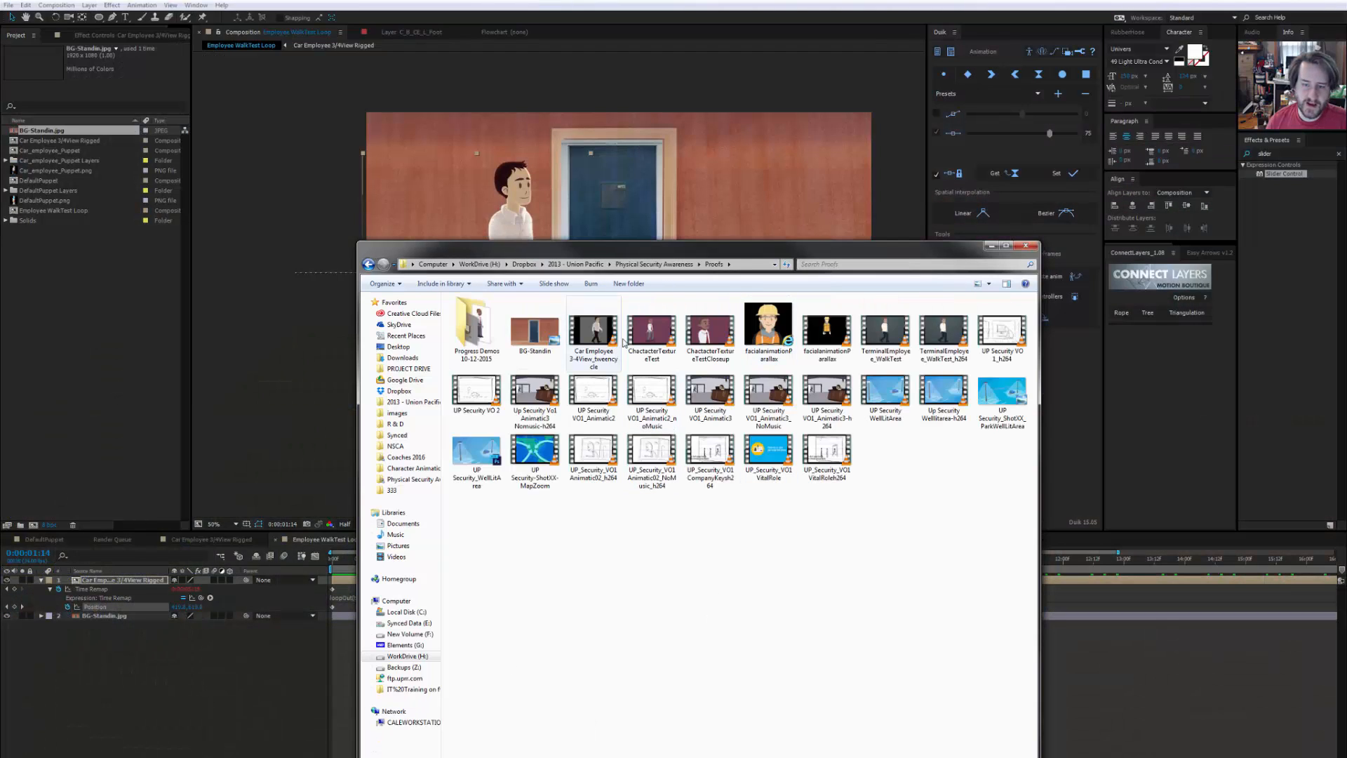
Play the earlier TerminalEmployee_WalkText_h264 video from the Proofs folder
{"action": "left_click", "coordinate": [942, 333]}
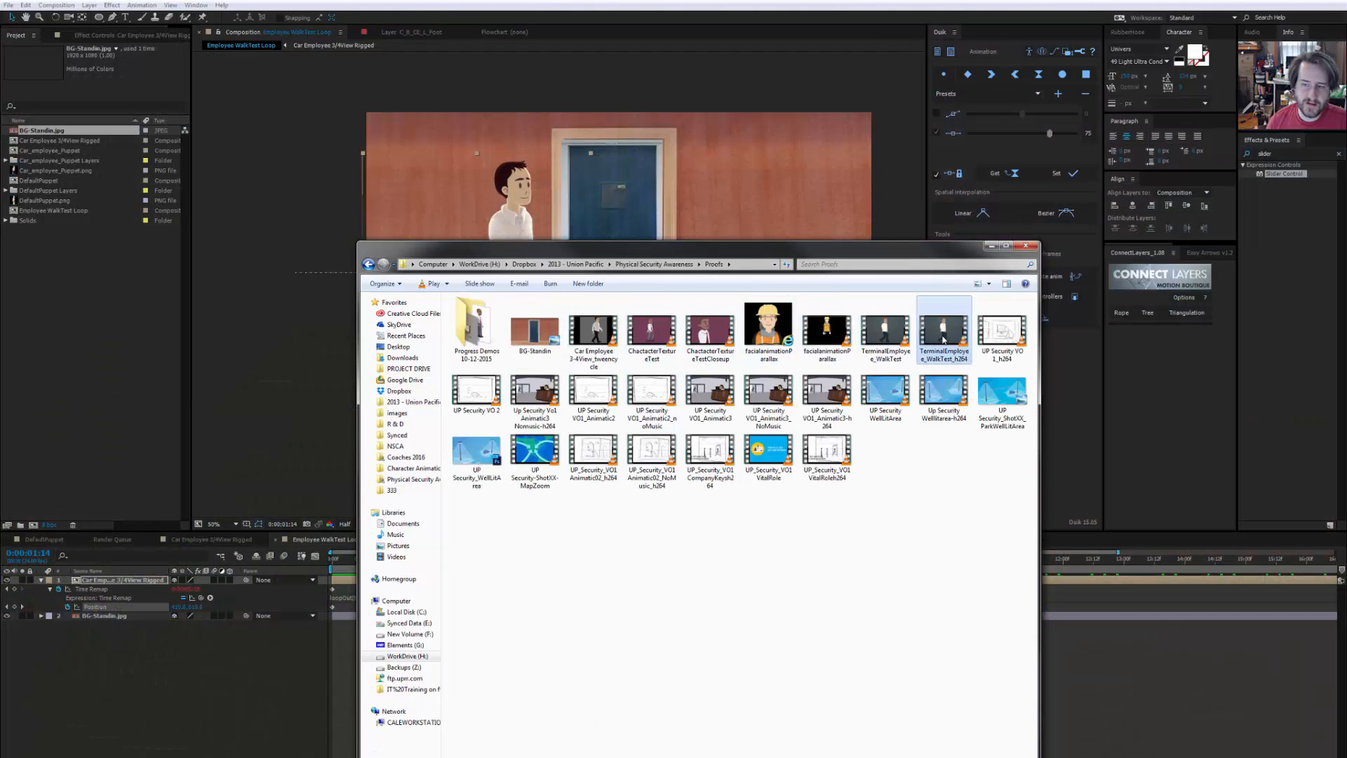
{"action": "double_click", "coordinate": [942, 330]}
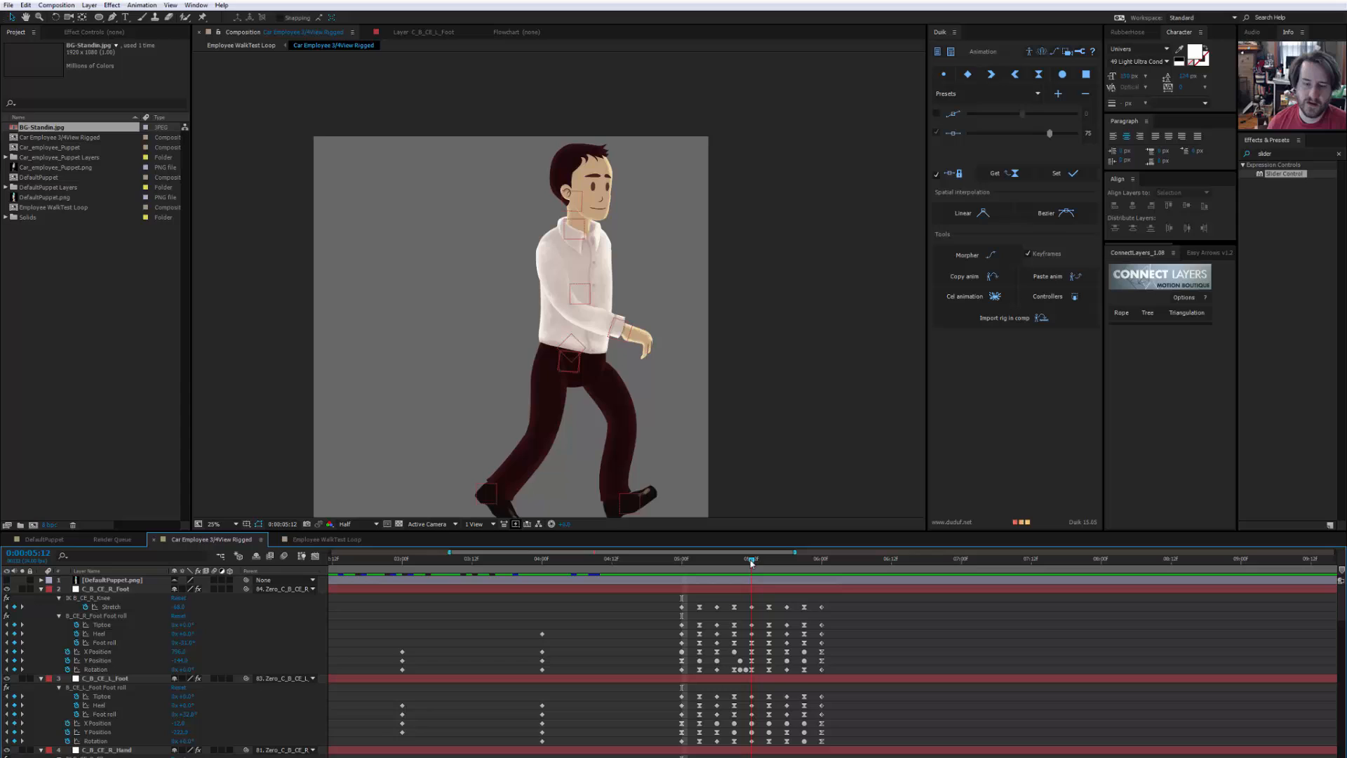
Scrub through the foot keyframes of the rigged walk cycle
{"action": "left_click_drag", "start_coordinate": [751, 564], "coordinate": [769, 564]}
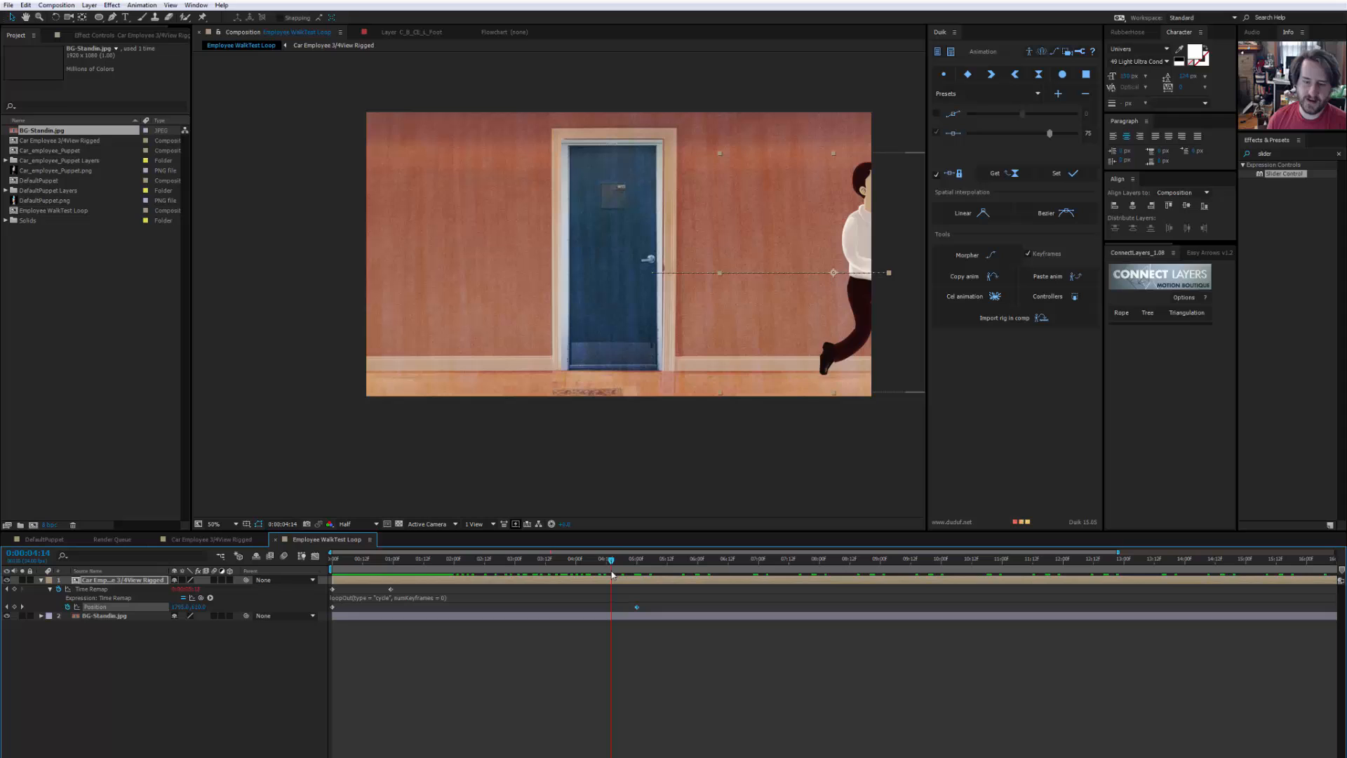
Preview the character walking in place, enlarged and lowered in front of the door
{"action": "left_click", "coordinate": [462, 559]}
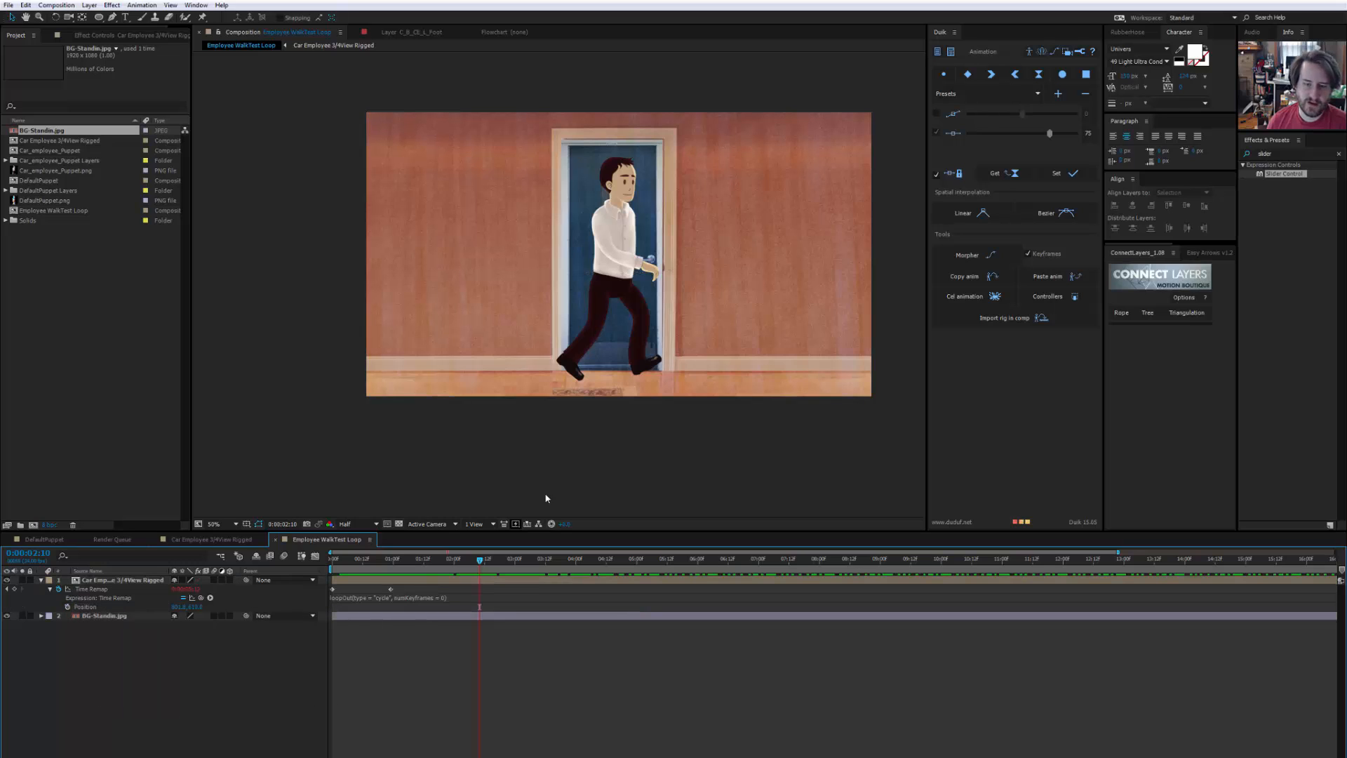
{"action": "left_click", "coordinate": [569, 558]}
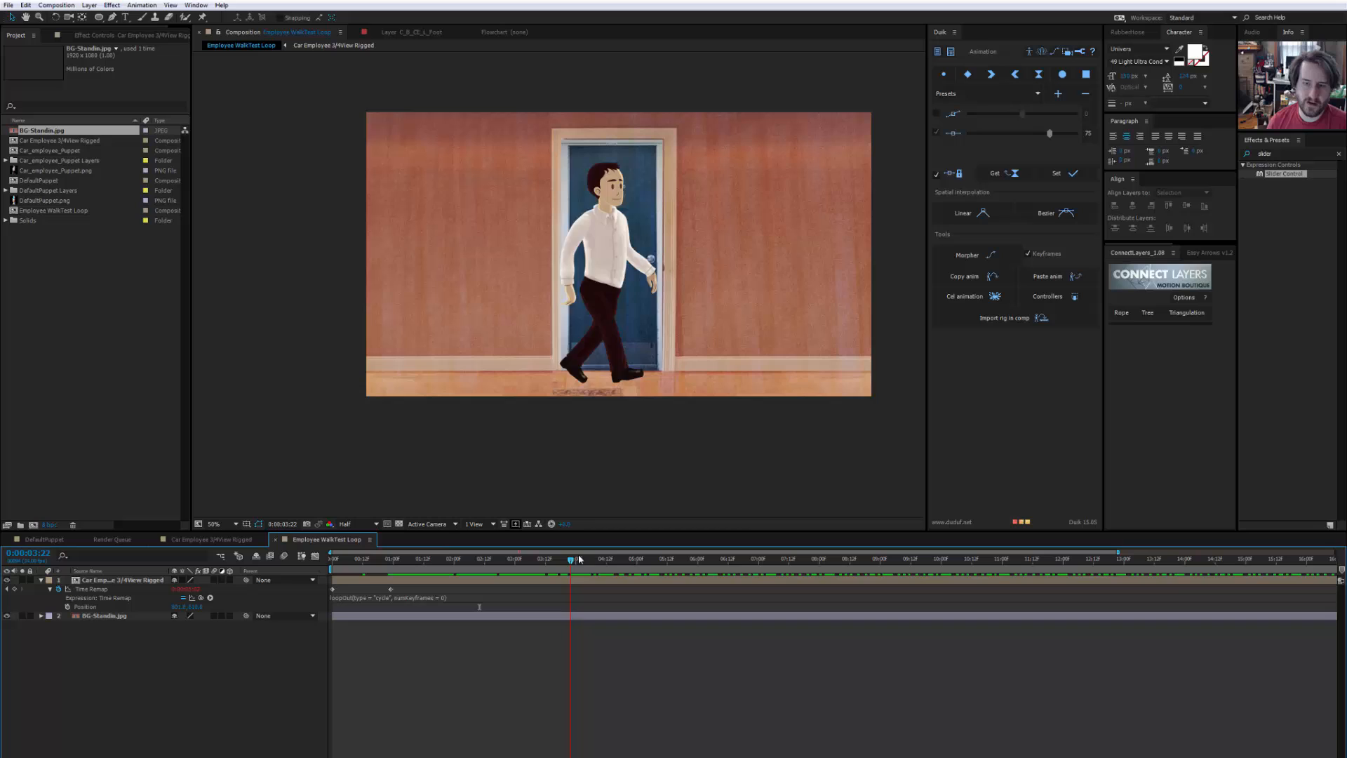
{"action": "left_click", "coordinate": [620, 558]}
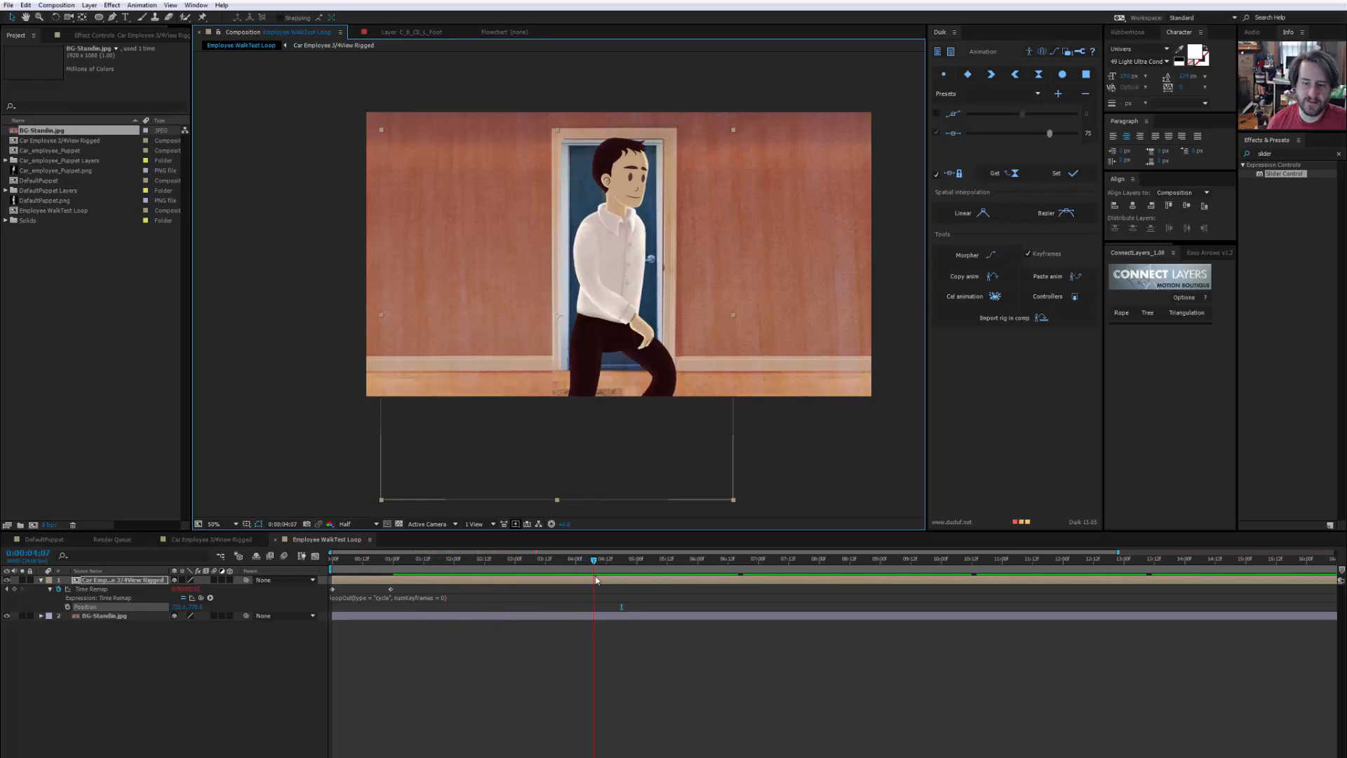
{"action": "left_click", "coordinate": [754, 558]}
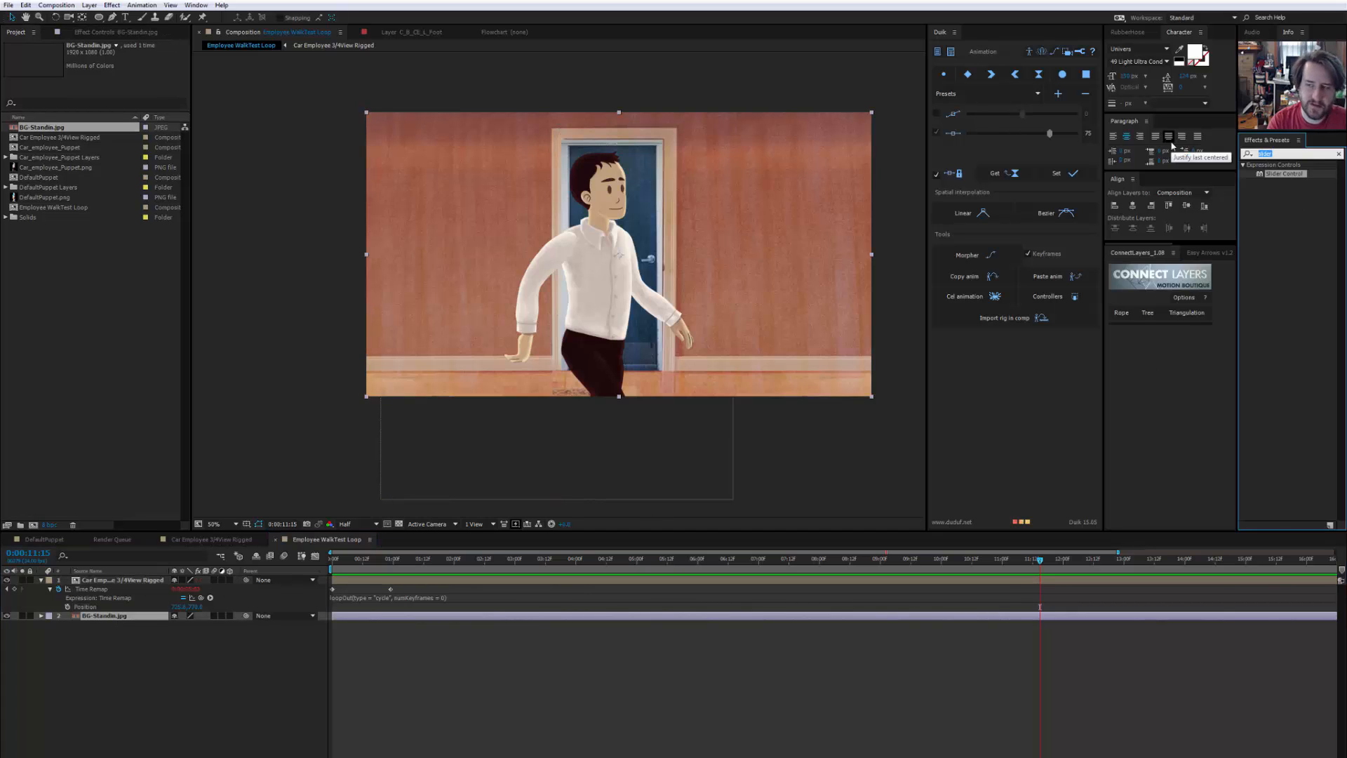
Apply the Motion Tile effect to BG-Standin.jpg and scrub the timeline to check
{"action": "type", "text": "motion"}
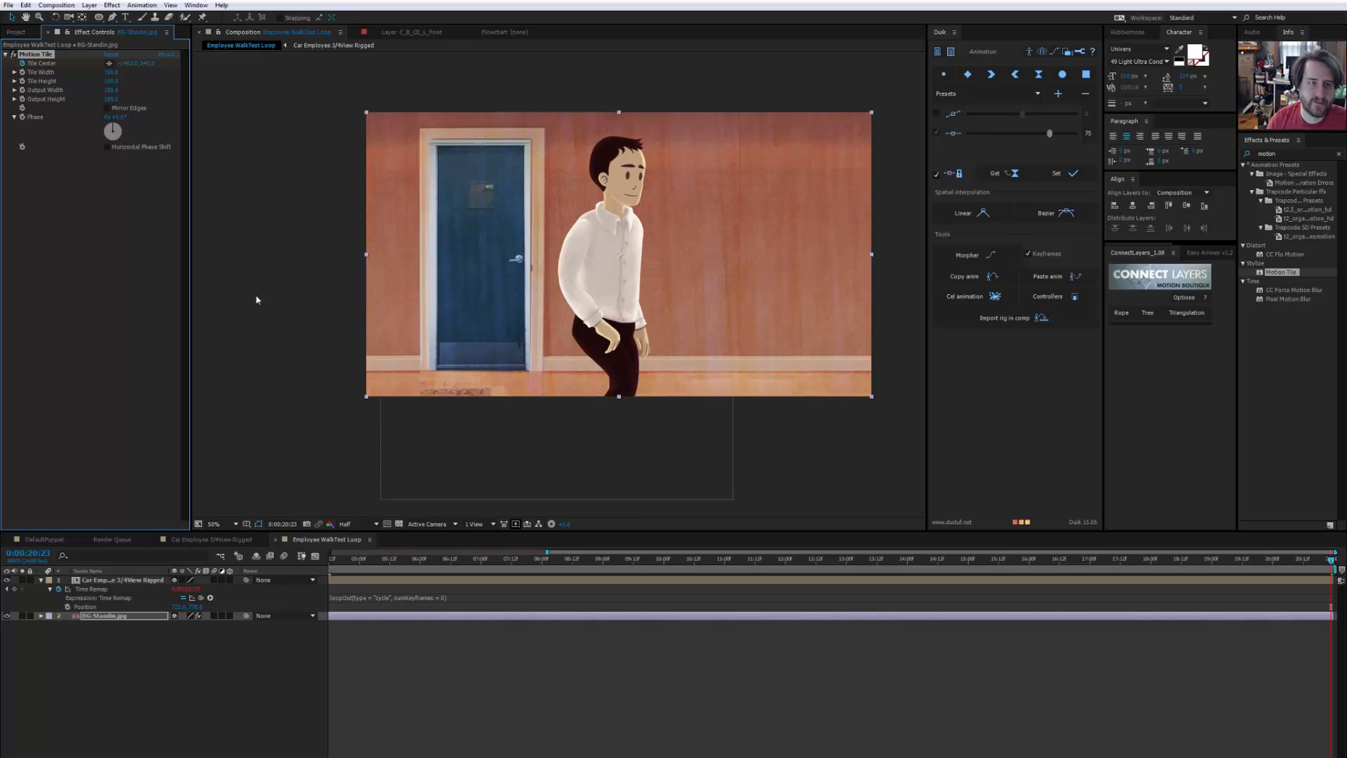
{"action": "left_click", "coordinate": [490, 558]}
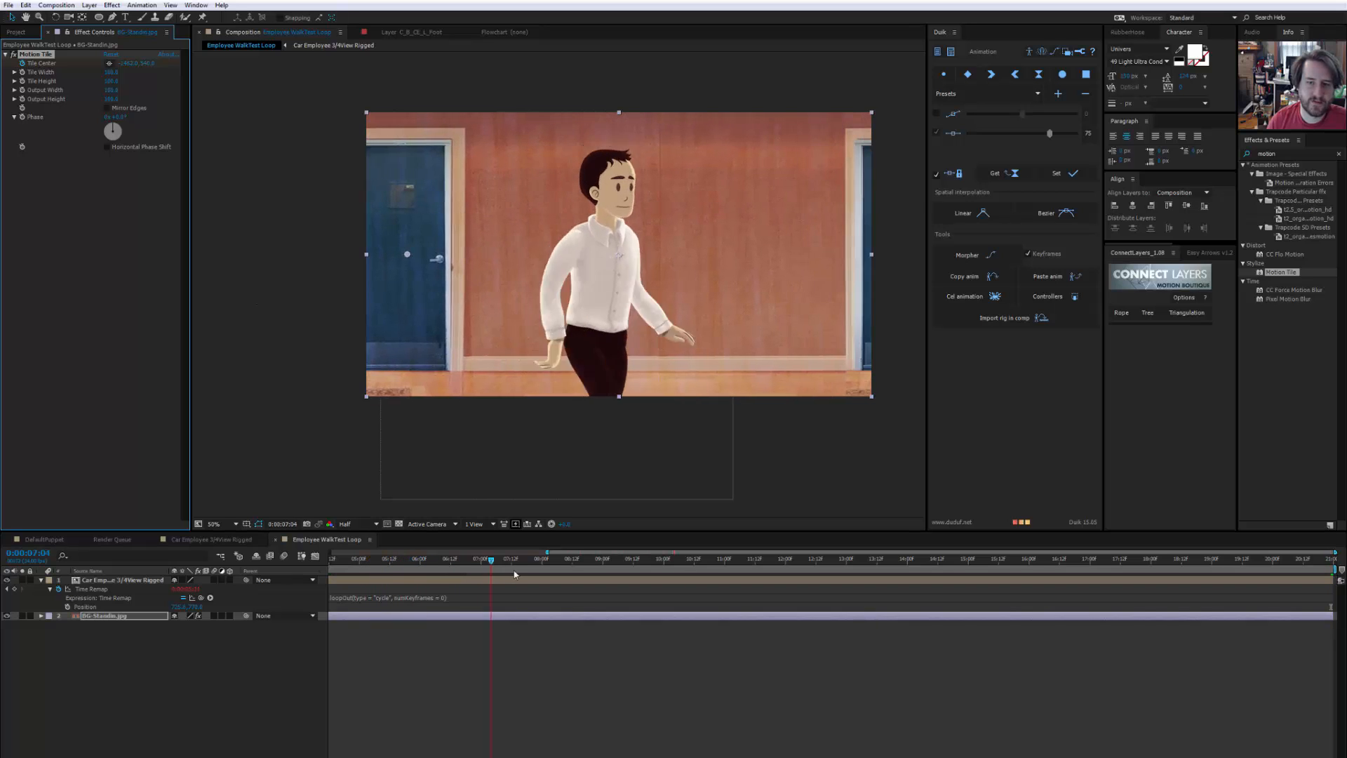
{"action": "left_click", "coordinate": [703, 559]}
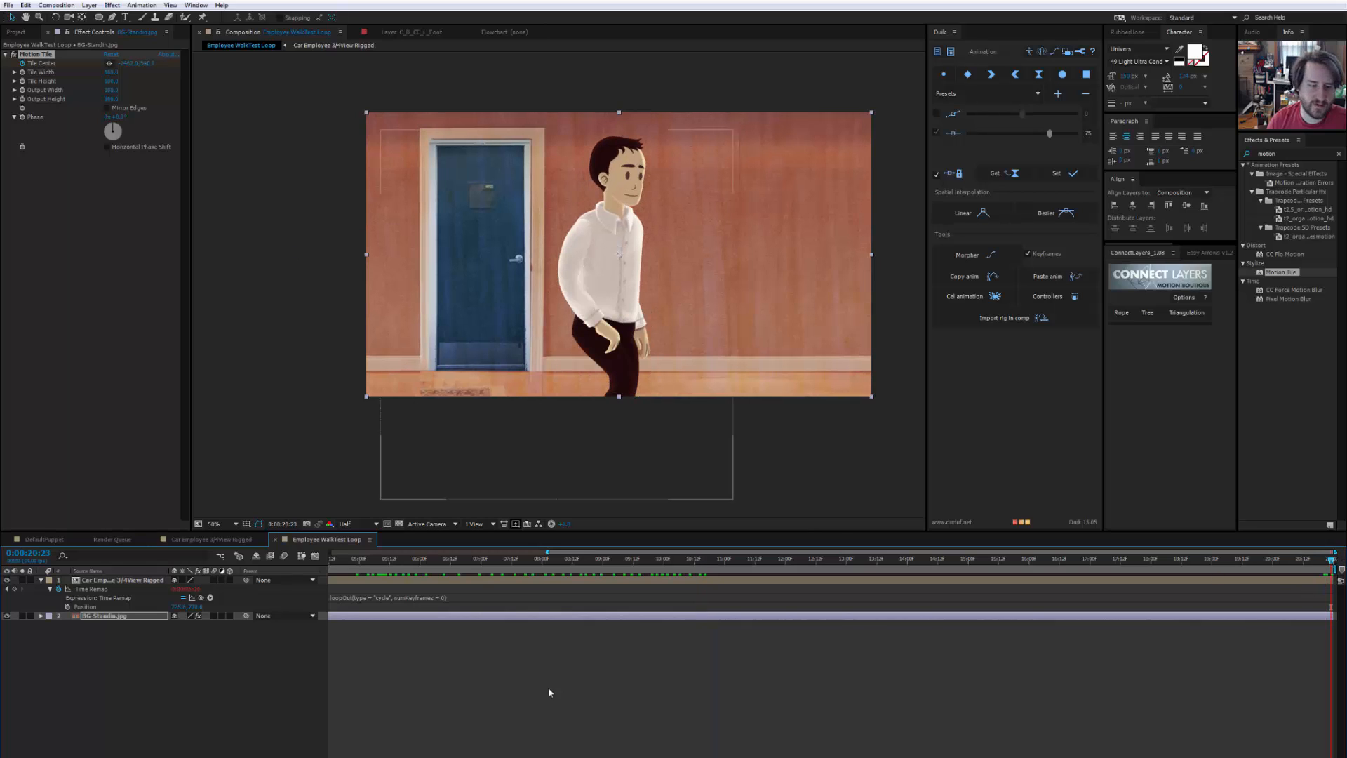
{"action": "mouse_move", "coordinate": [597, 660]}
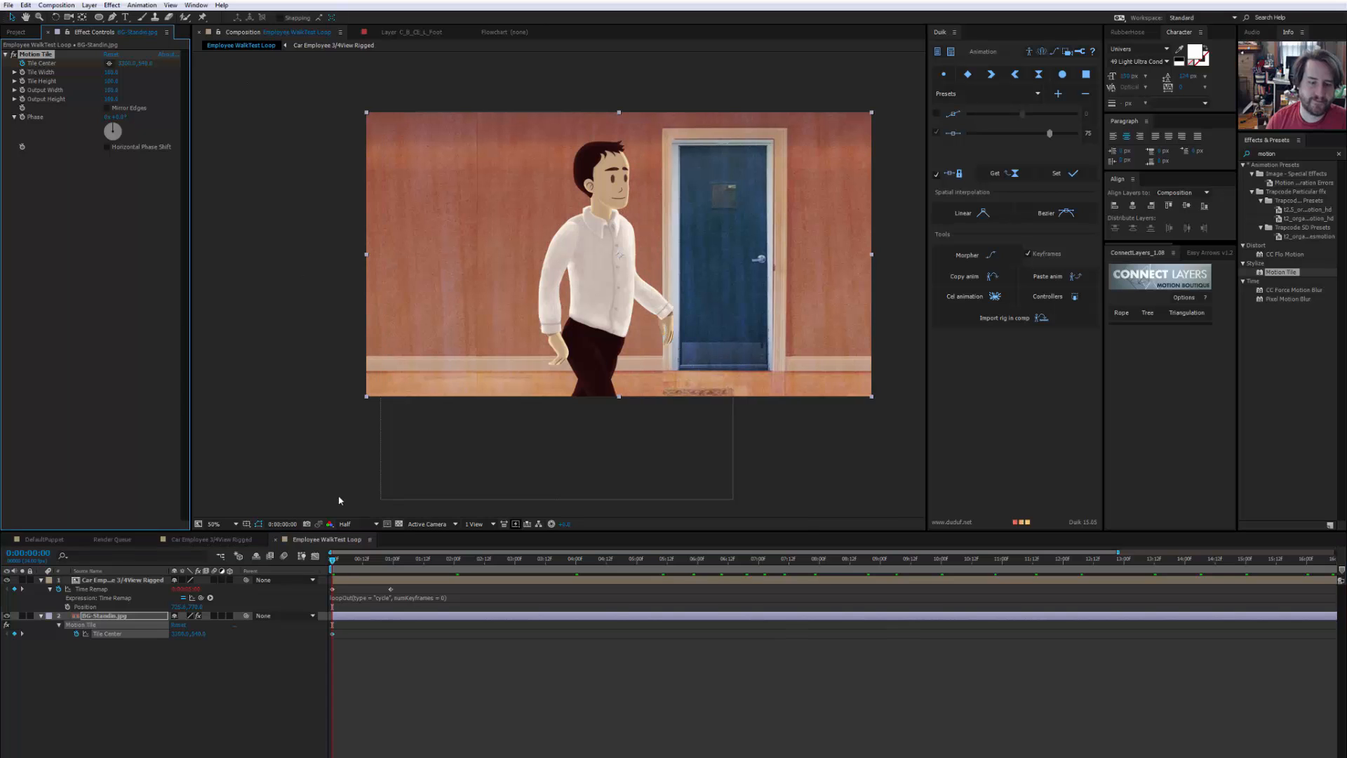
Keyframe Motion Tile Tile Center at 0s and later with an X offset so the door scrolls sideways
{"action": "left_click", "coordinate": [461, 559]}
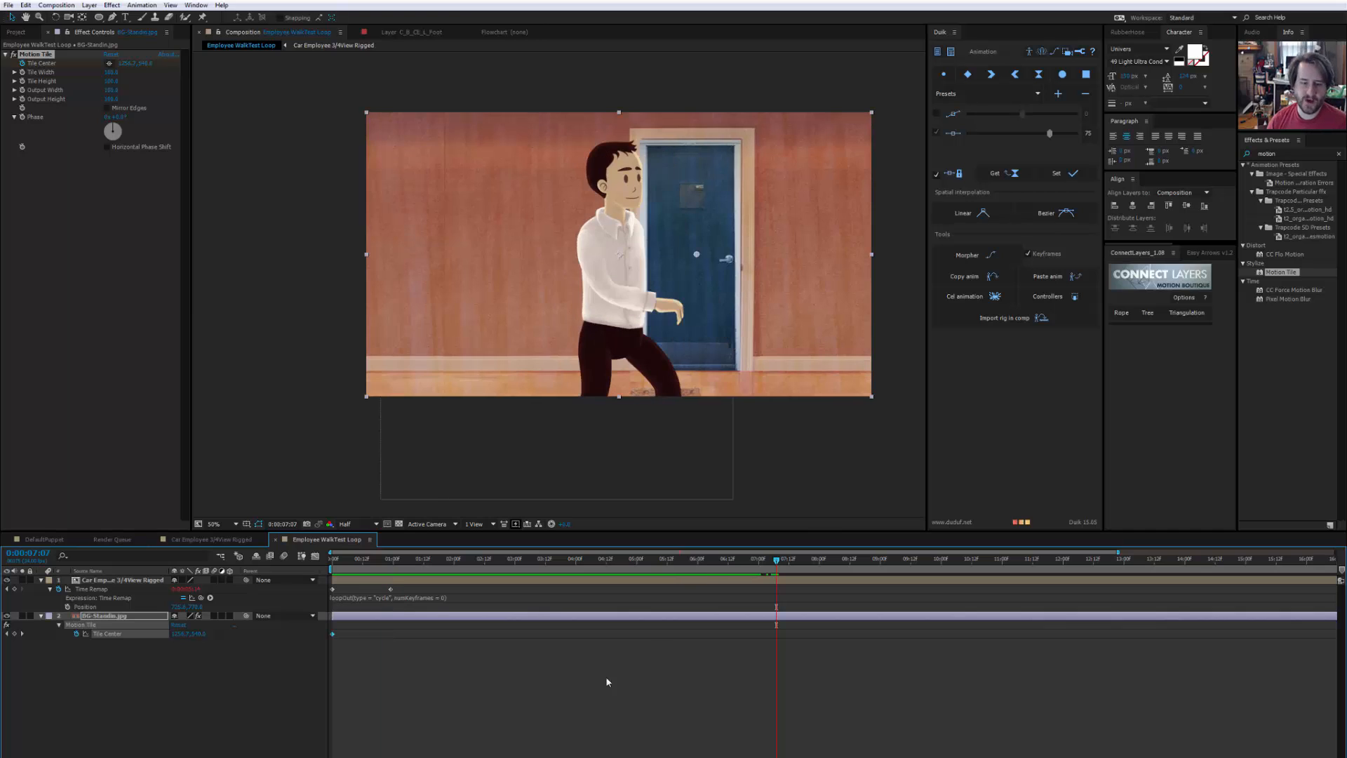
{"action": "left_click", "coordinate": [387, 559]}
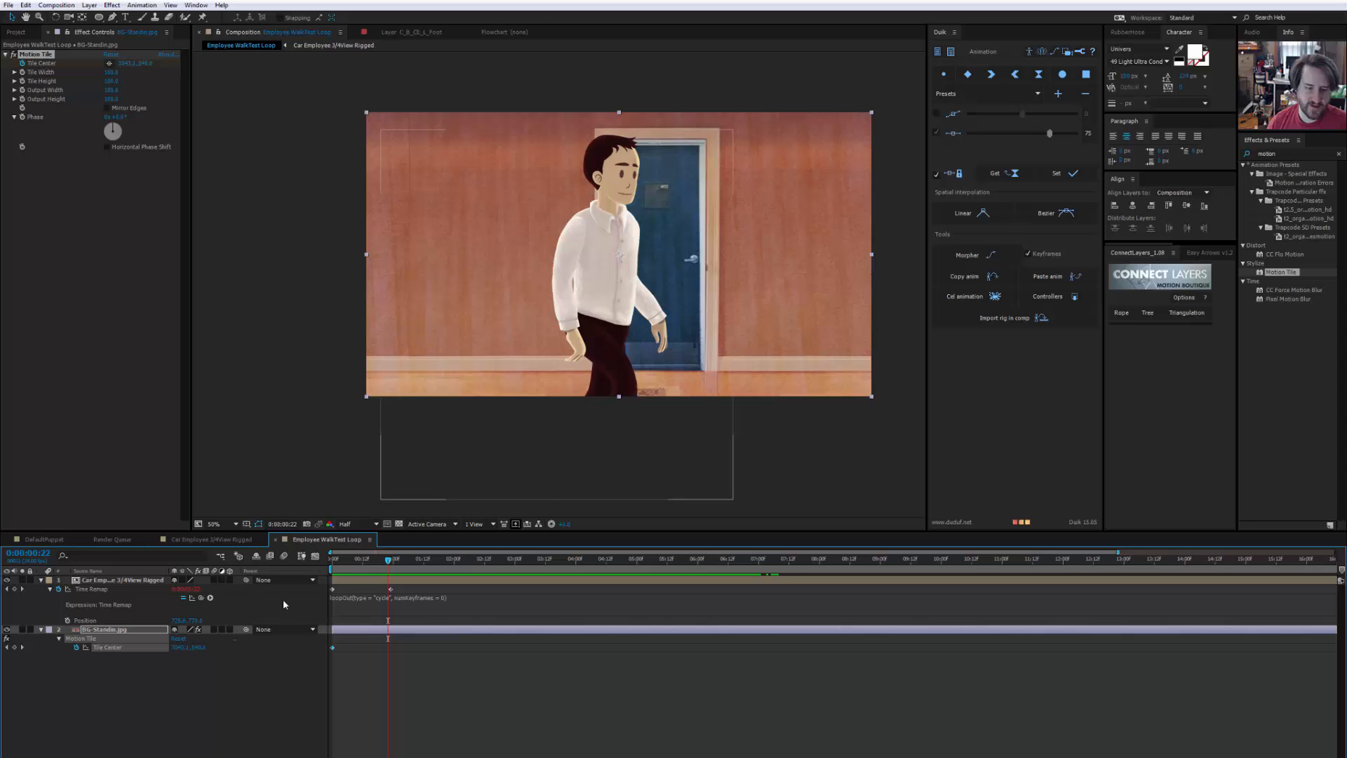
{"action": "left_click", "coordinate": [209, 597]}
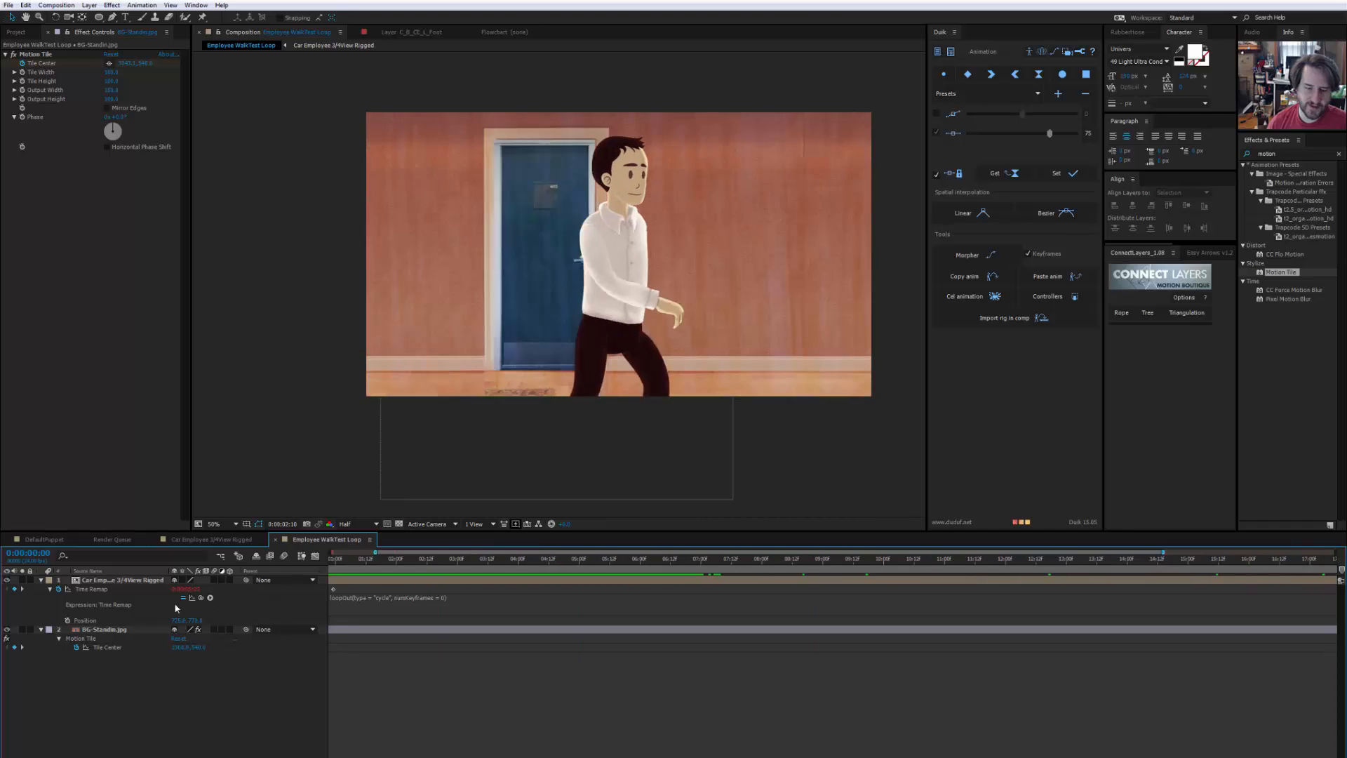
{"action": "left_click", "coordinate": [333, 559]}
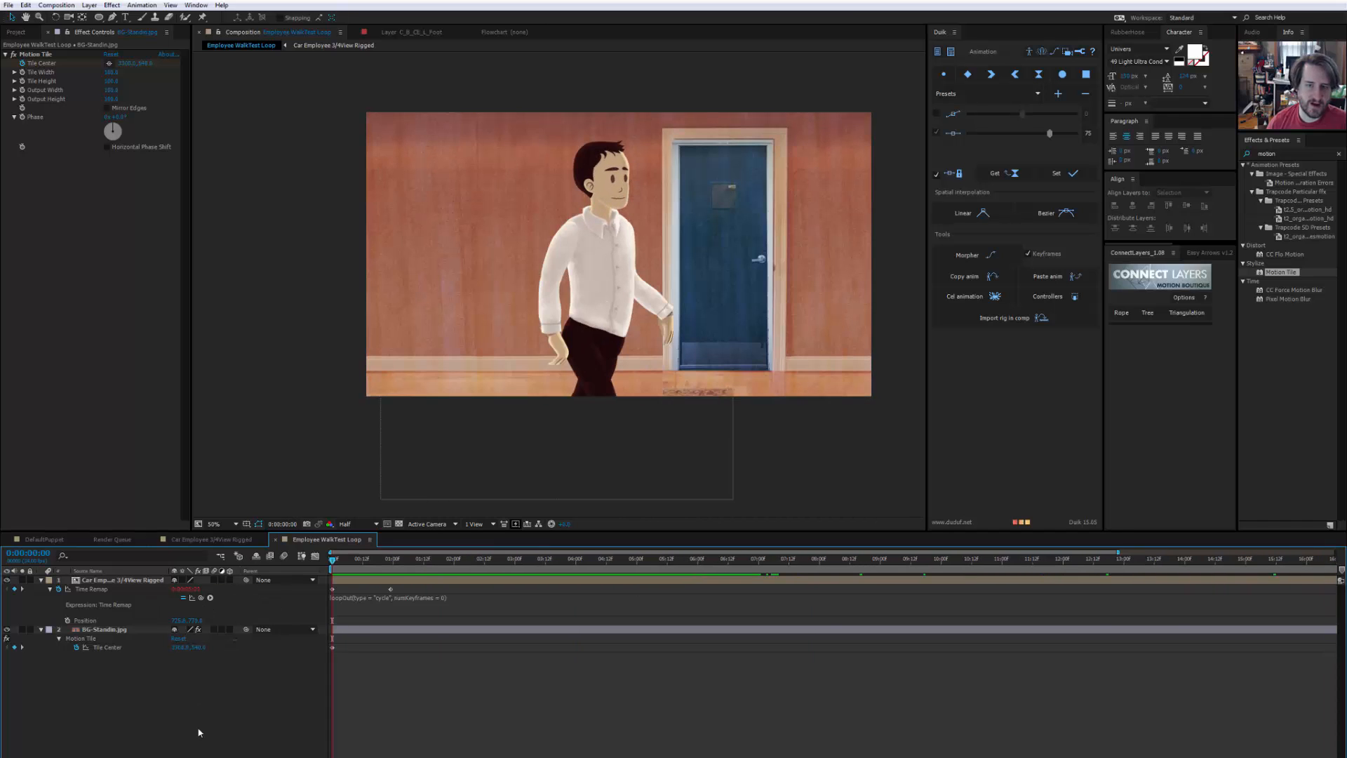